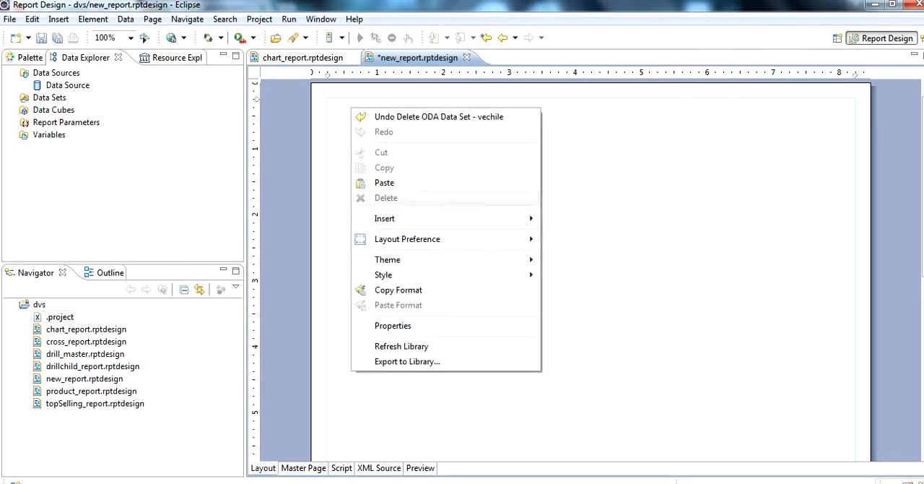
- Add an empty Cross Tab element to the new_report layout from the Insert menu
click(384, 218)
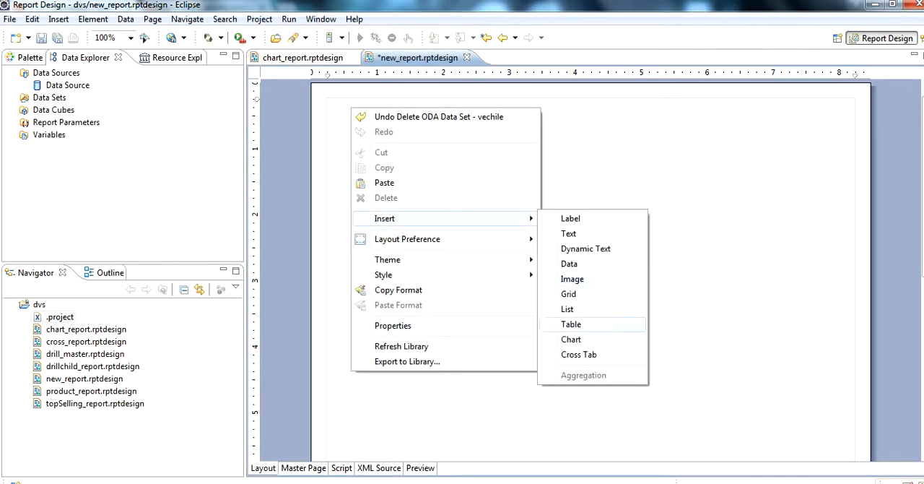
click(578, 355)
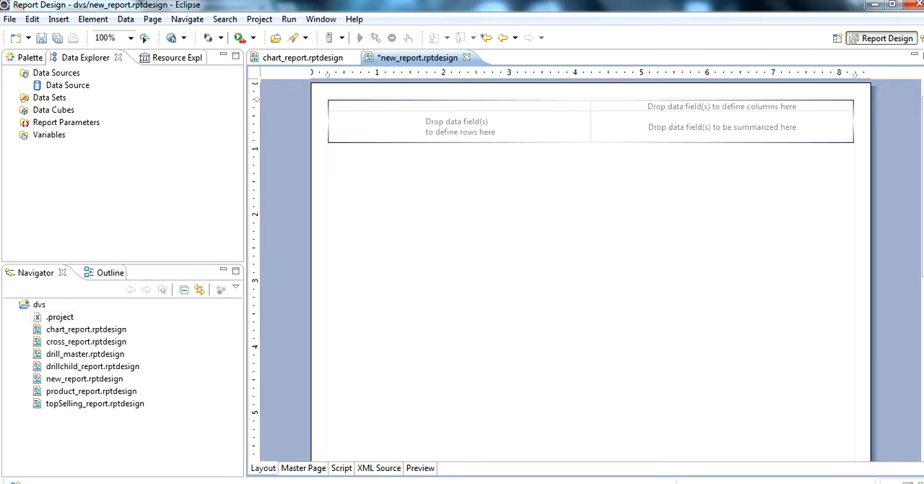
- Create a new data set with the query 'select * from buyer;'
click(49, 97)
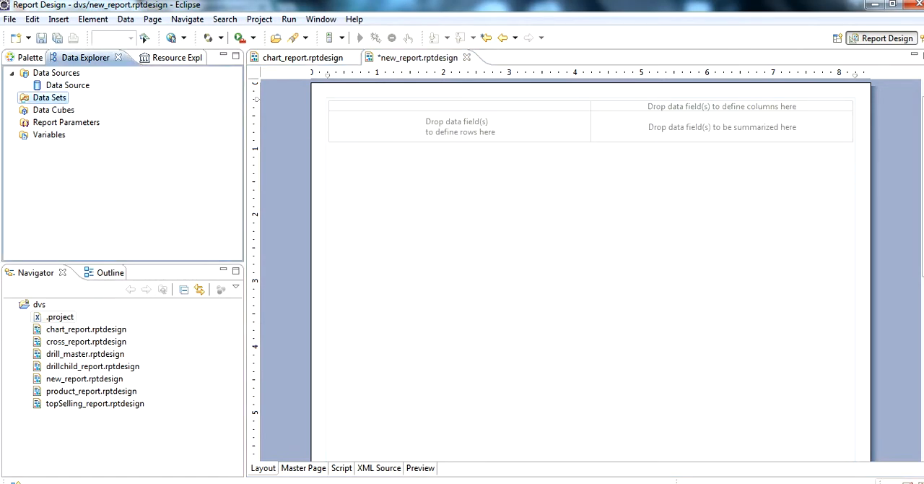
mouse_move(49, 97)
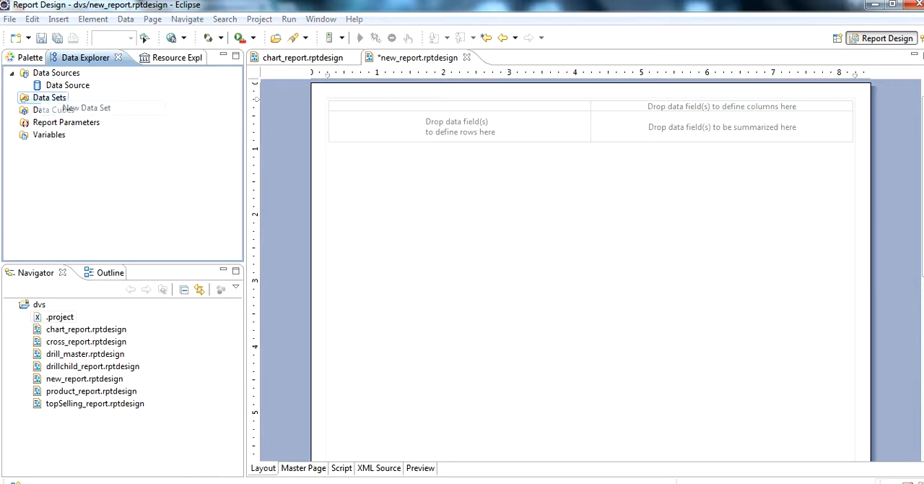
click(85, 108)
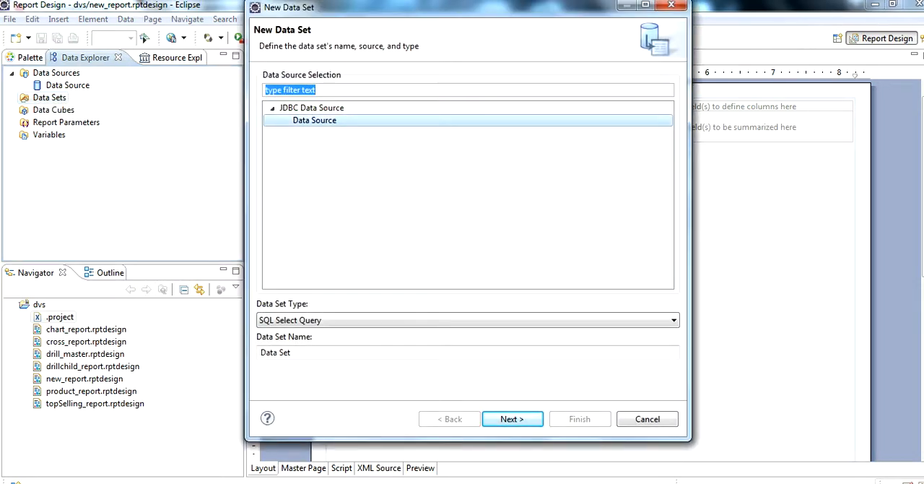
click(512, 419)
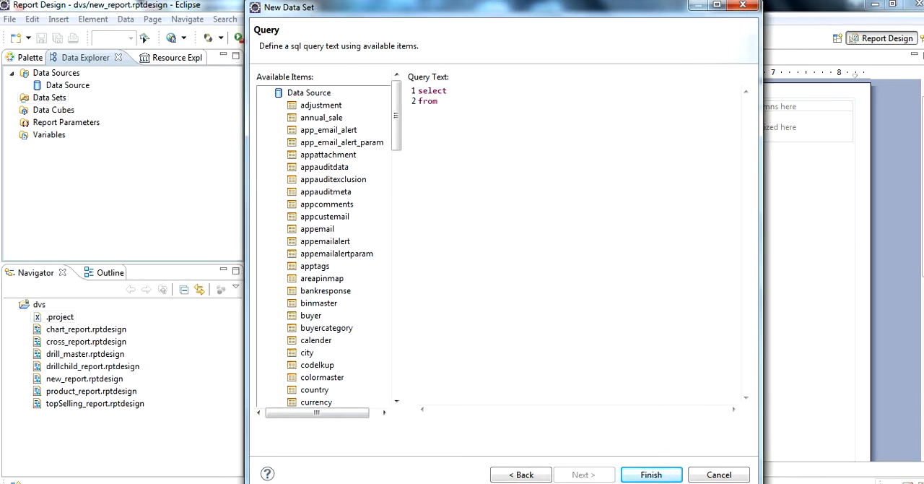
text(*)
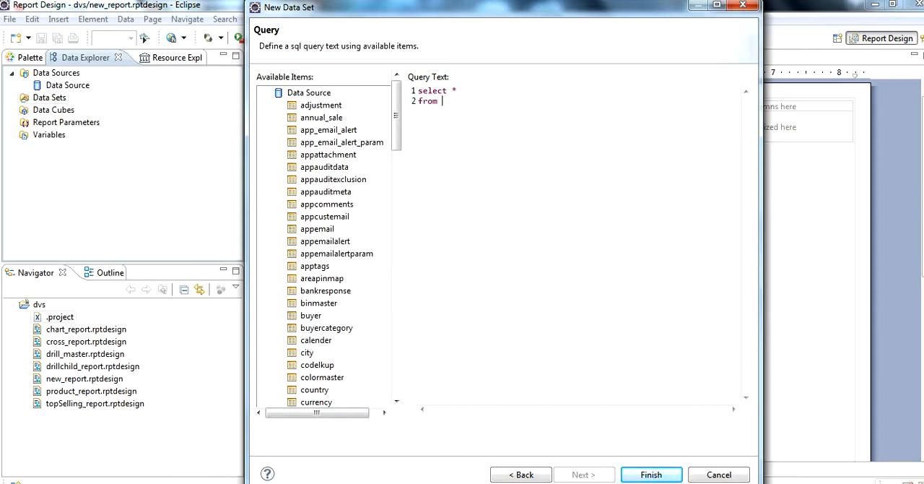
text(buyer)
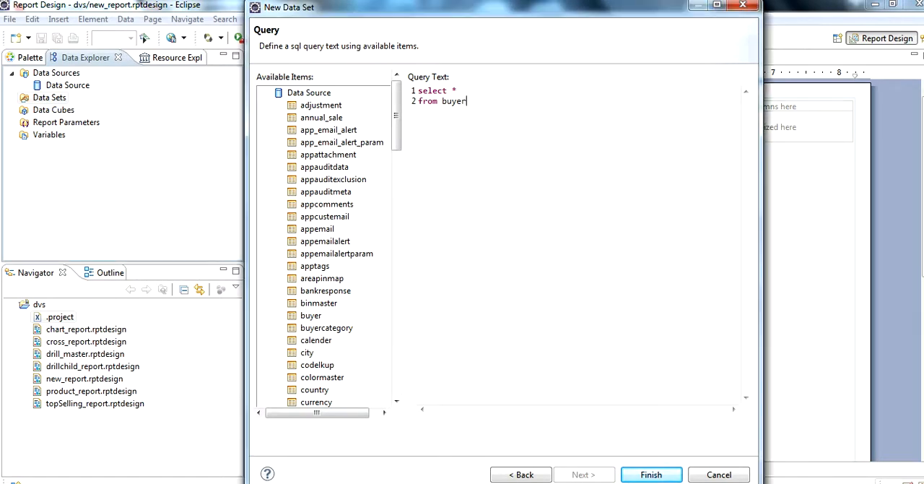
text(;)
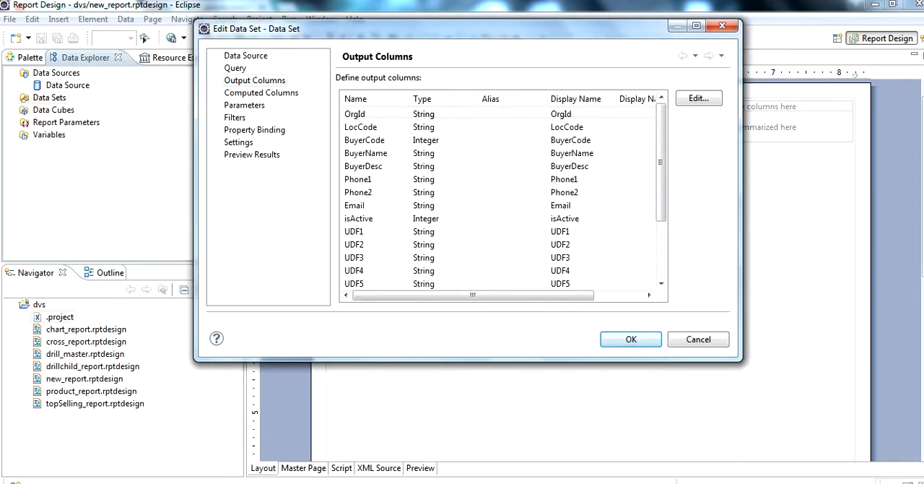
click(630, 340)
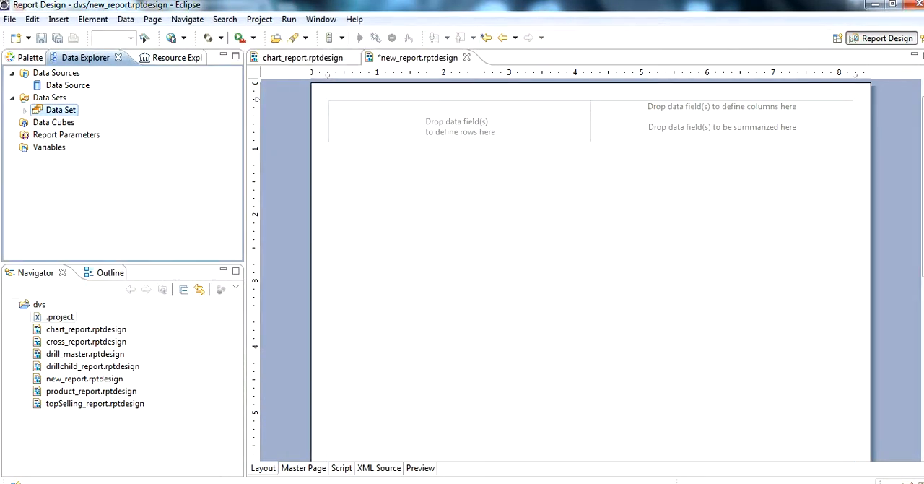
- Reopen the buyer data set to check its query and list its fields
double_click(61, 109)
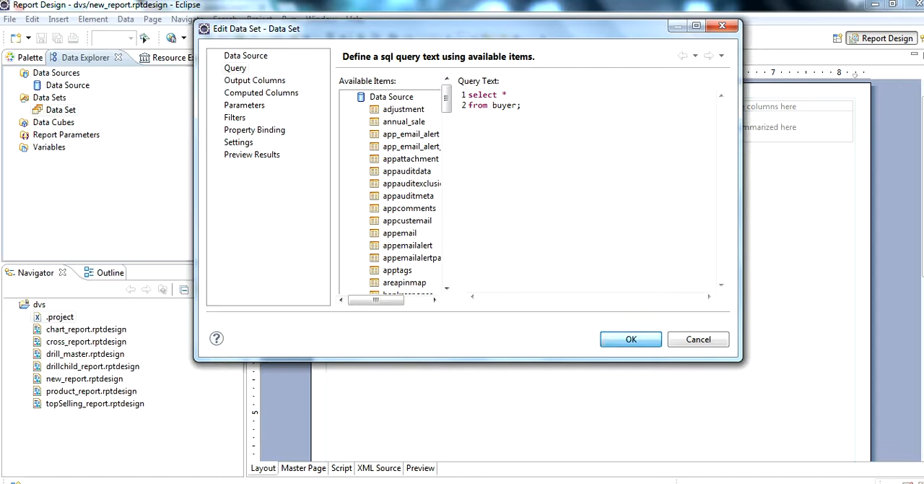
click(630, 339)
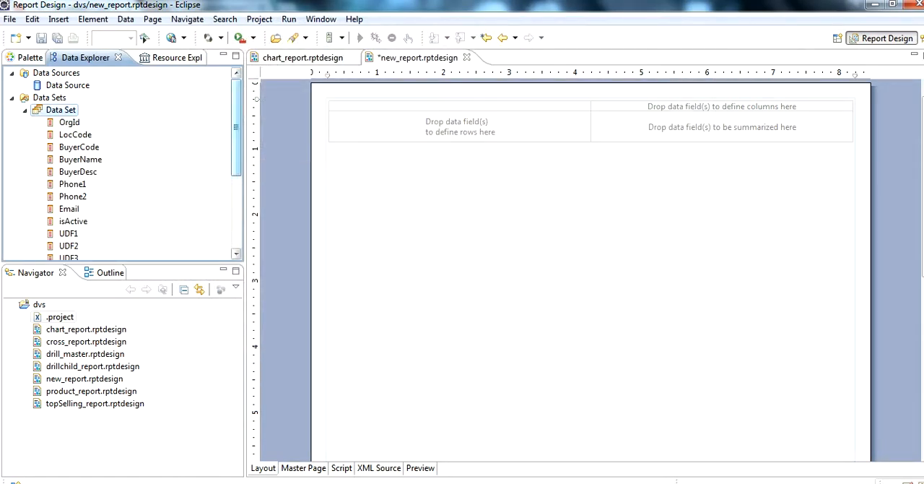
scroll(down, 3)
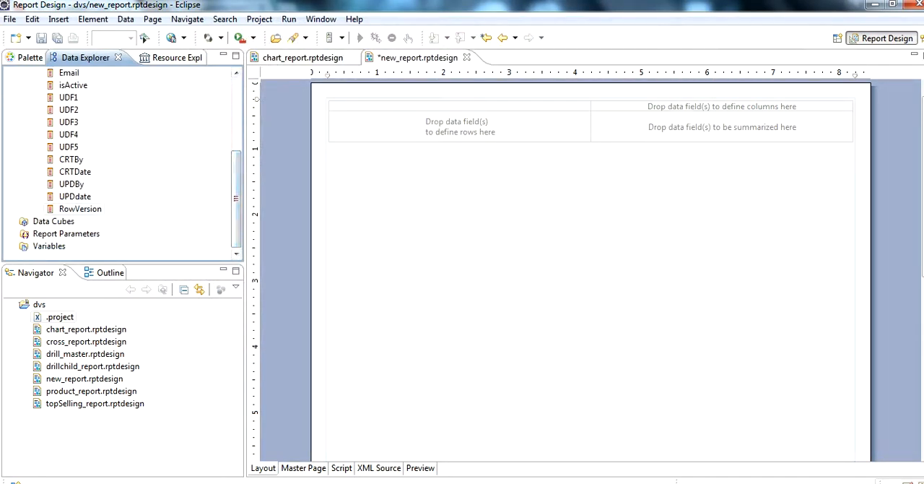
- Start a new data cube on the buyer Data Set and reach Groups and Summaries
right_click(53, 221)
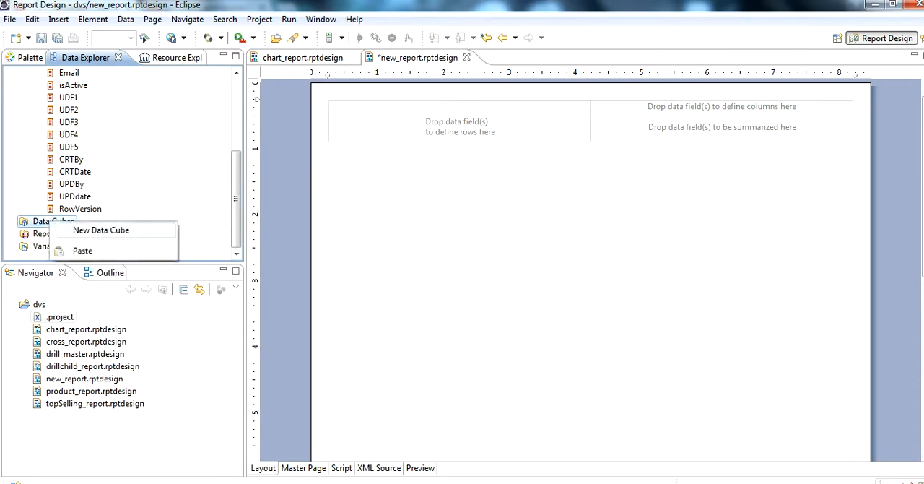
click(101, 229)
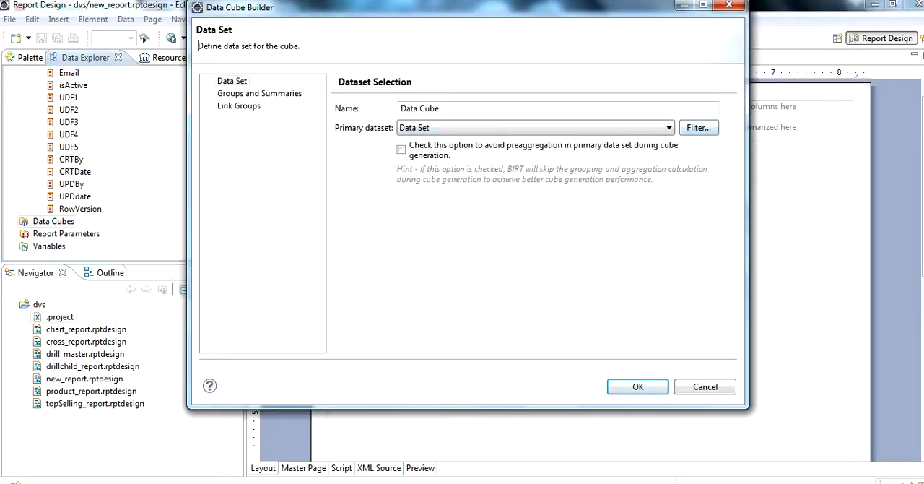
click(259, 93)
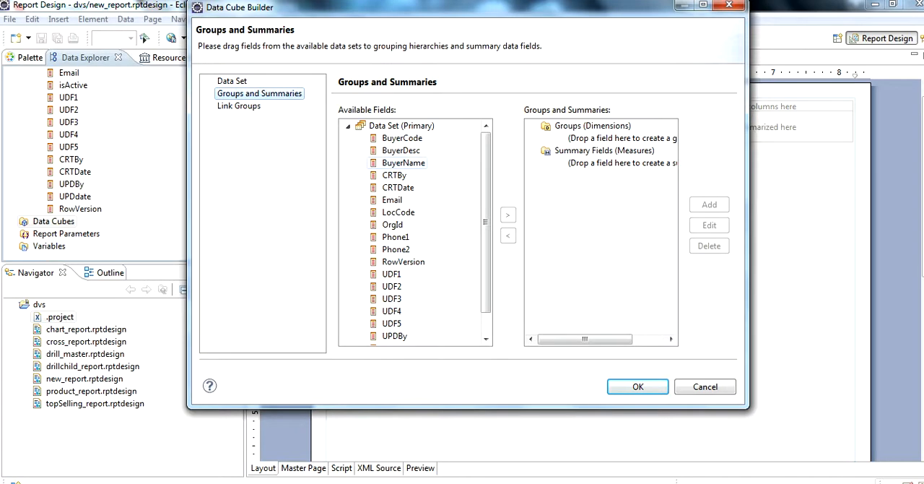
- Add BuyerName and Email cube groups, naming the Email group 'email'
click(403, 163)
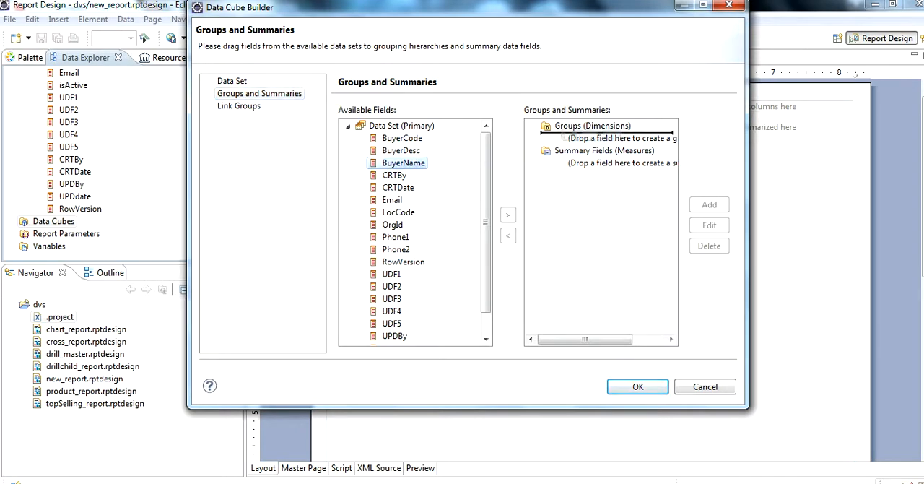
click(709, 204)
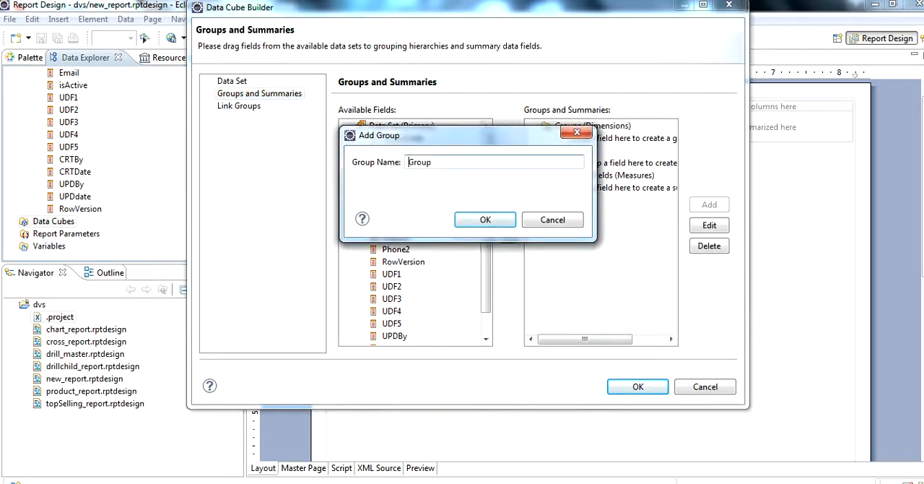
click(484, 219)
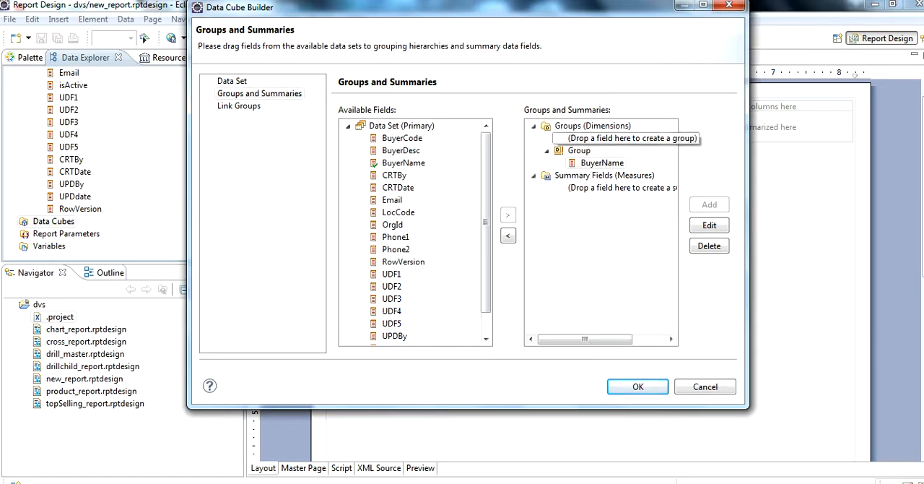
mouse_move(613, 138)
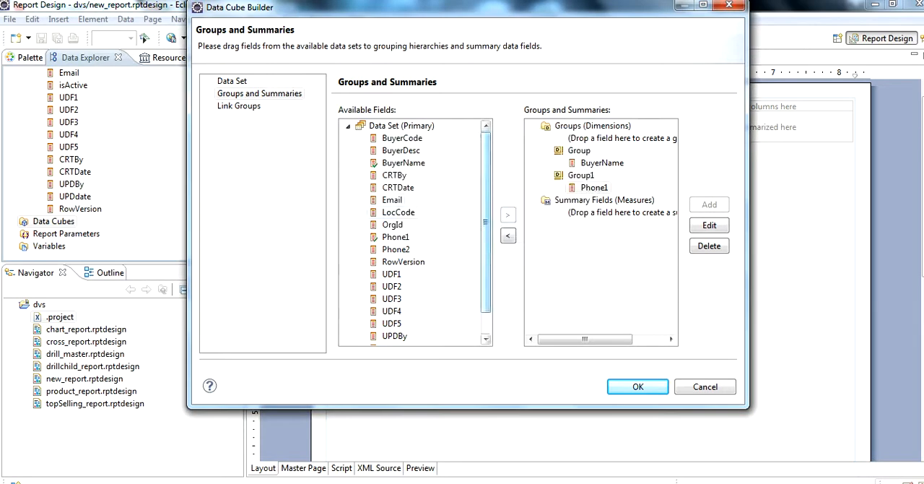
click(393, 199)
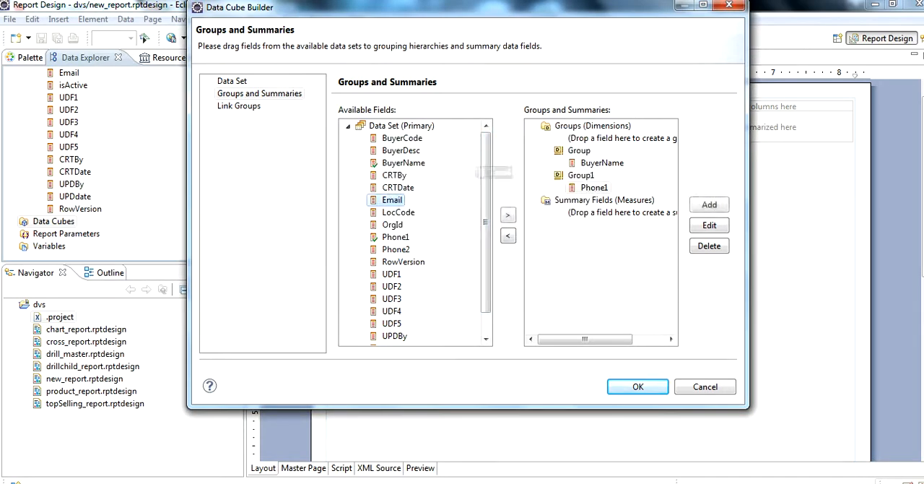
click(709, 205)
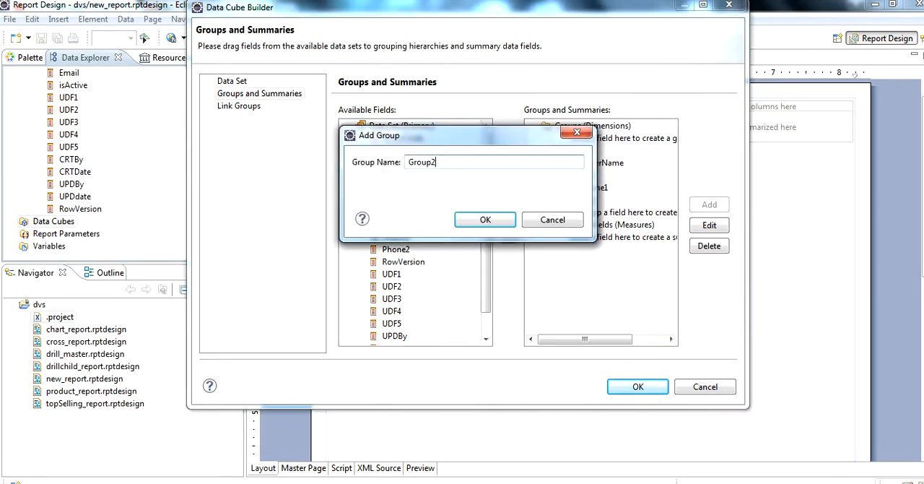
text(e)
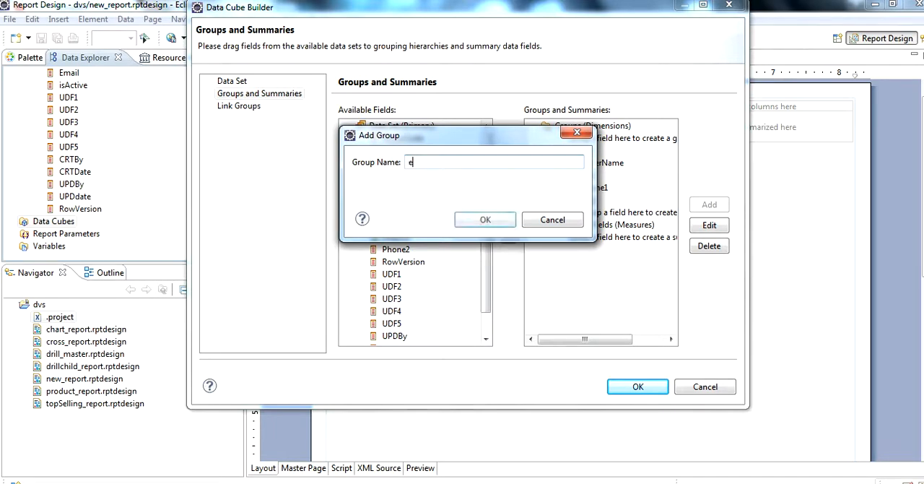
text(mail)
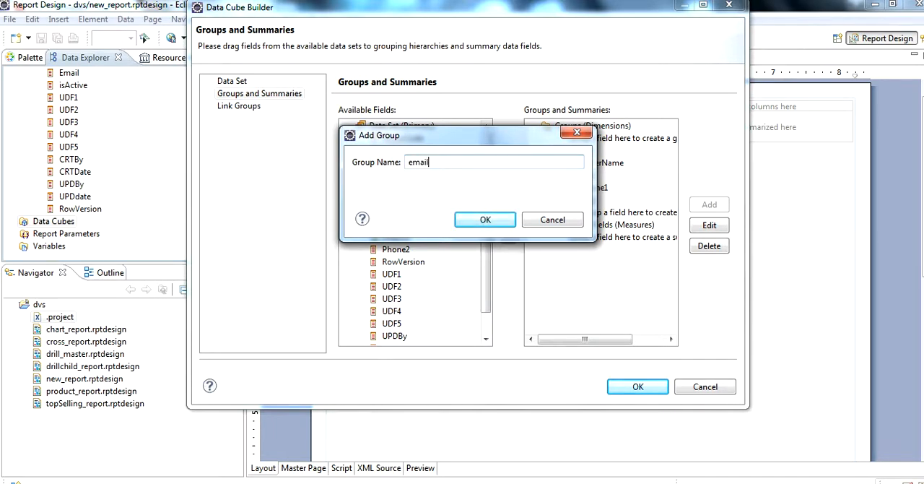
click(484, 219)
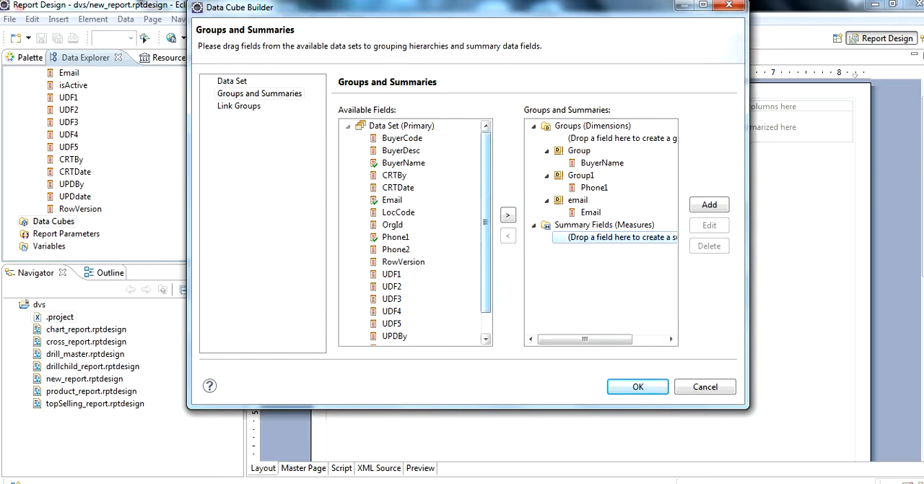
- Add isActive and UPDdate summary measures to the cube and save it
scroll(down, 3)
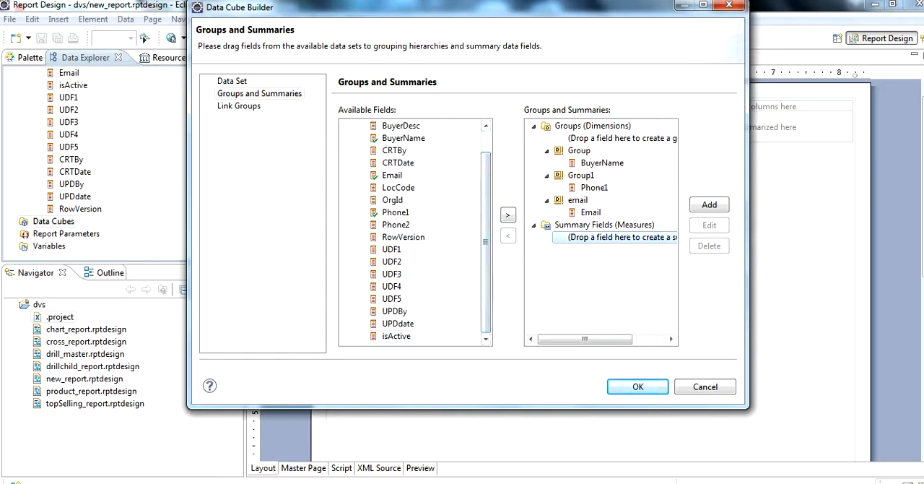
click(396, 336)
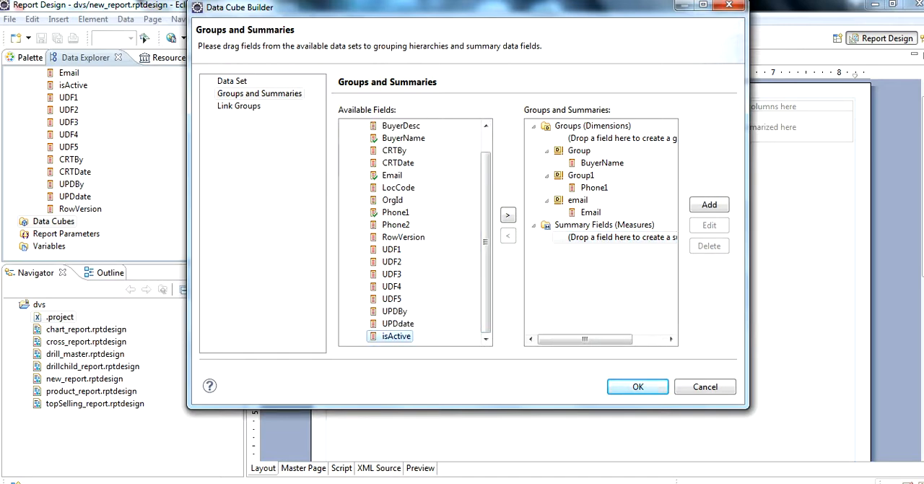
click(615, 237)
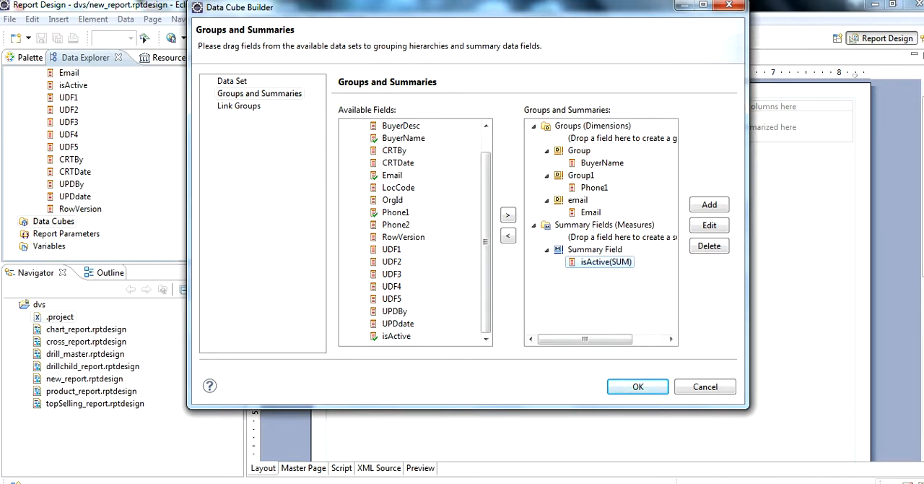
click(397, 322)
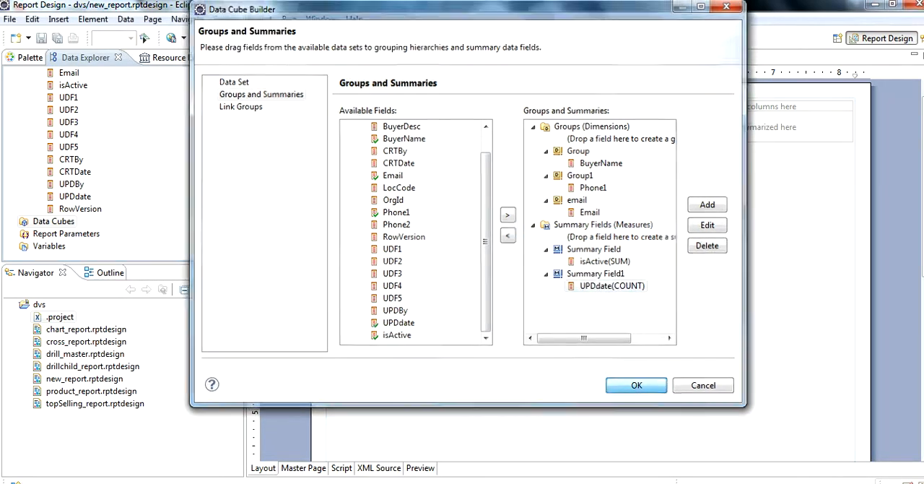
click(636, 384)
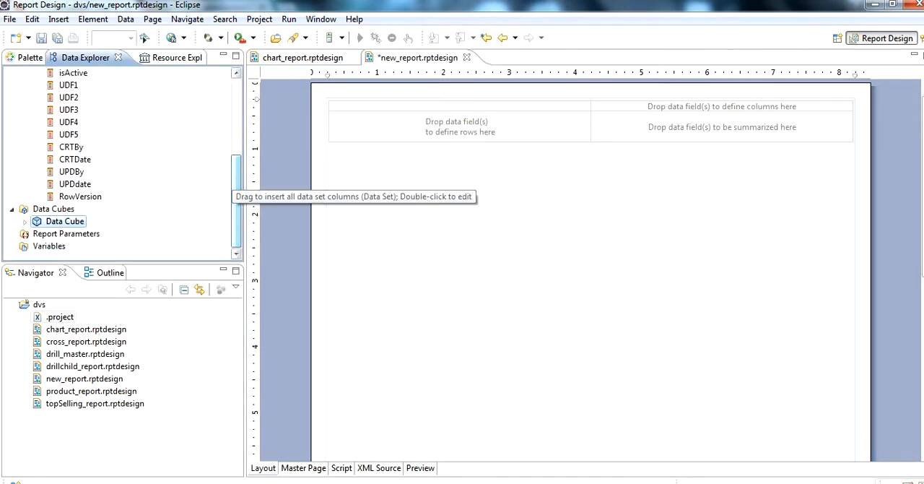
- Reopen and close the data cube, then expand its dimension groups in Data Explorer
double_click(64, 221)
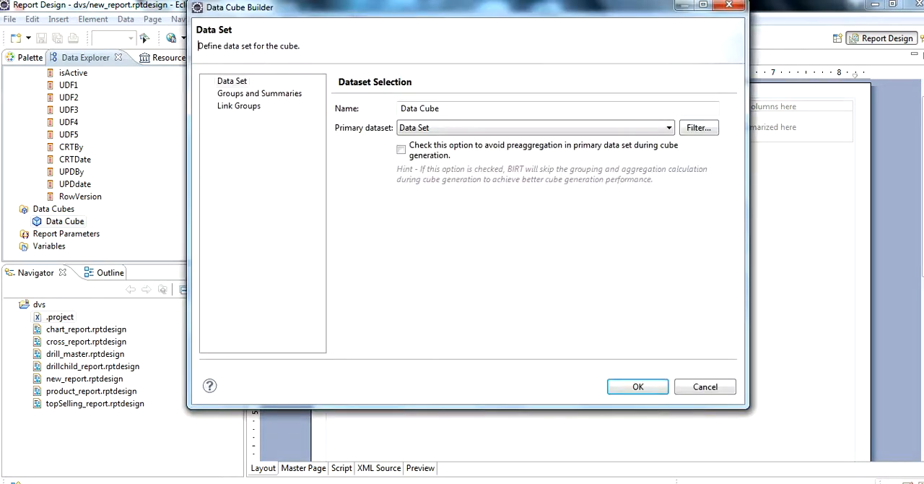
click(637, 386)
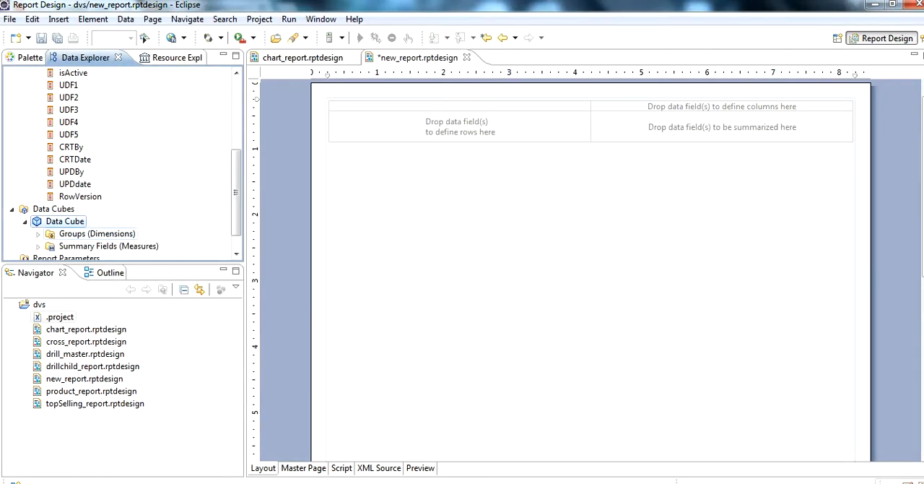
click(38, 233)
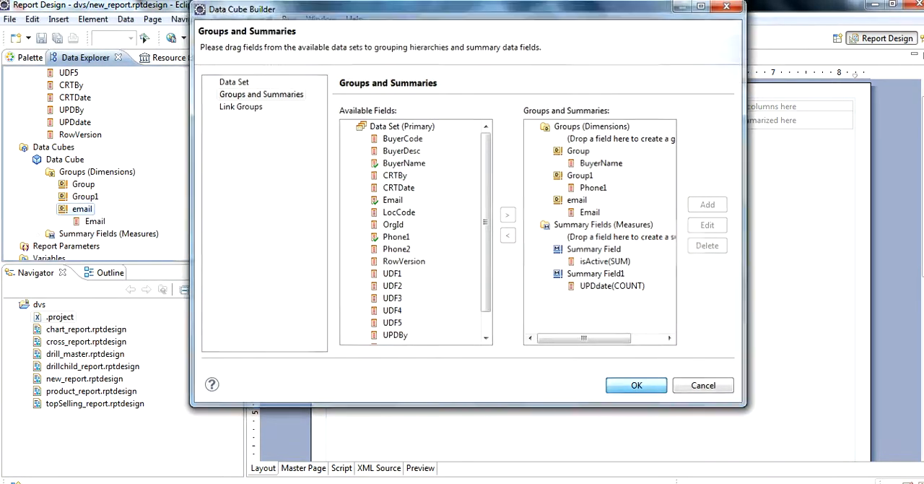
- Drag Email into the cross tab rows and Phone1 into its column area
click(636, 385)
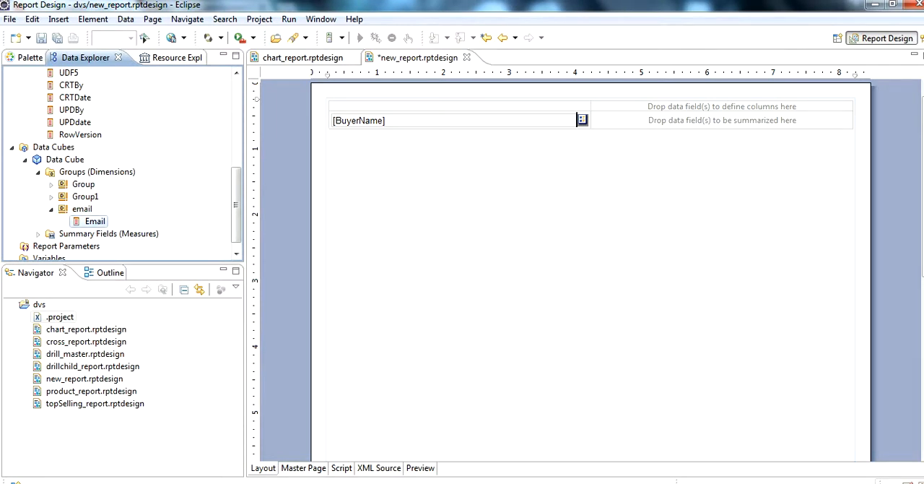
drag(94, 221, 589, 119)
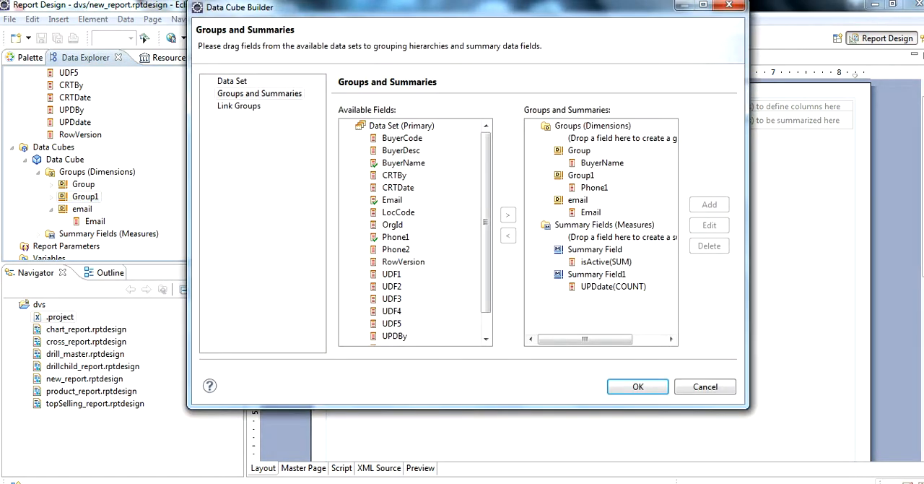
click(636, 386)
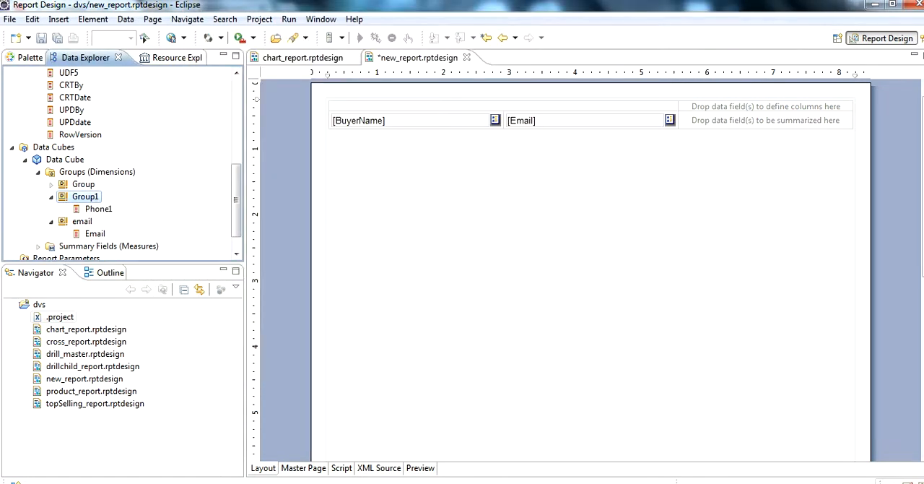
click(98, 209)
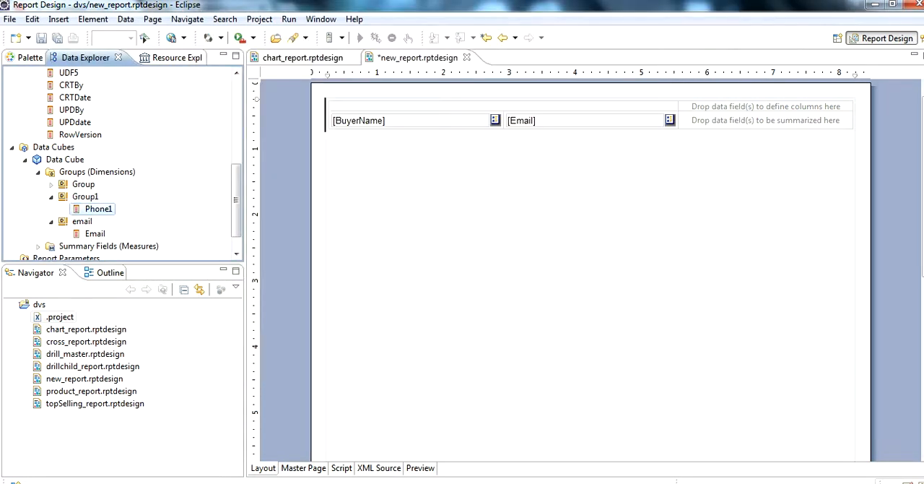
drag(98, 209, 765, 106)
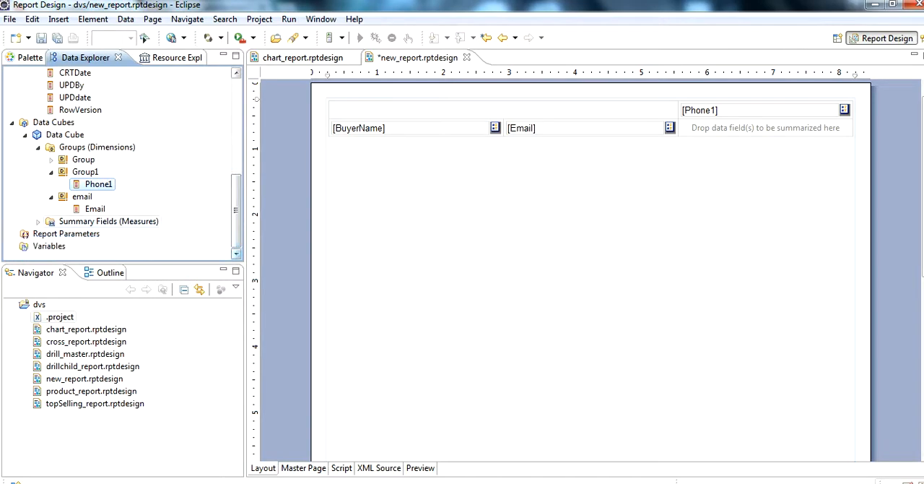
- Expand the cube's summary measures and place isActive in the cross tab's summary area
click(38, 221)
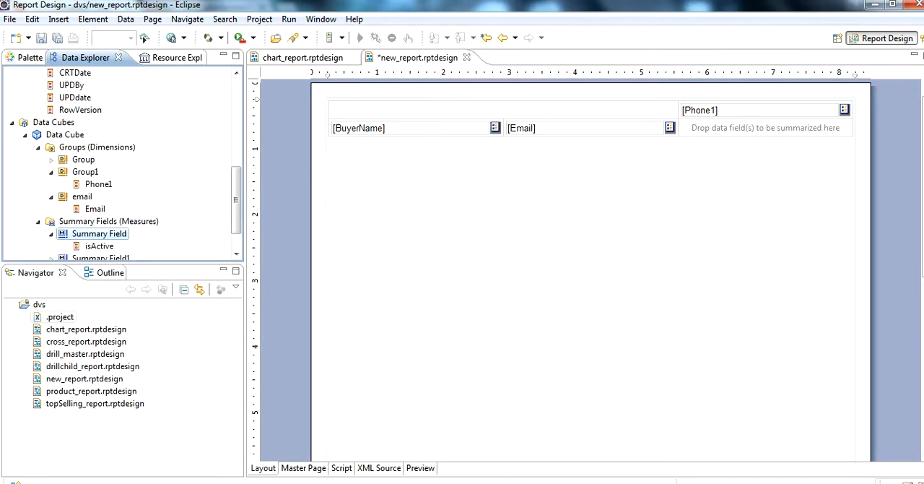
scroll(down, 3)
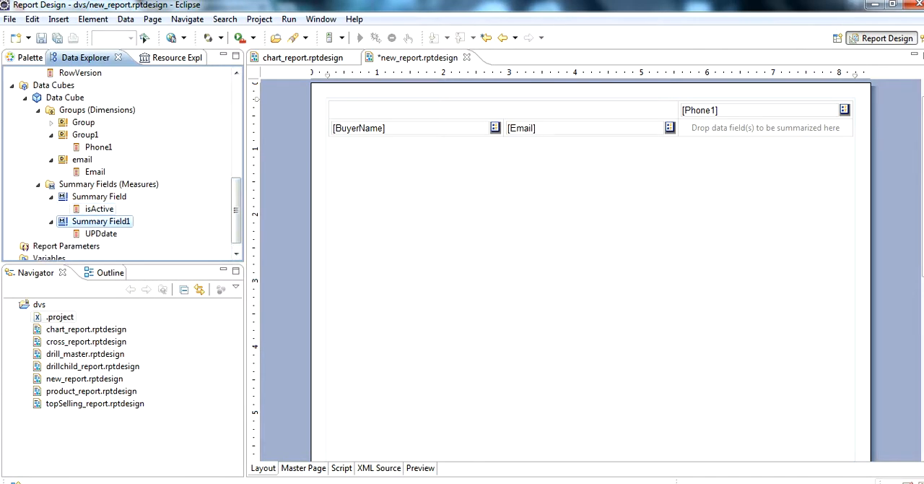
click(100, 209)
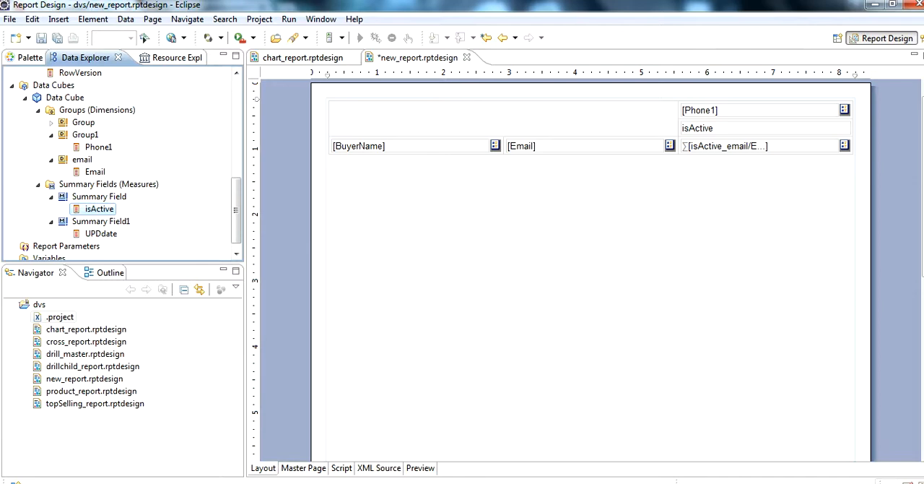
click(420, 468)
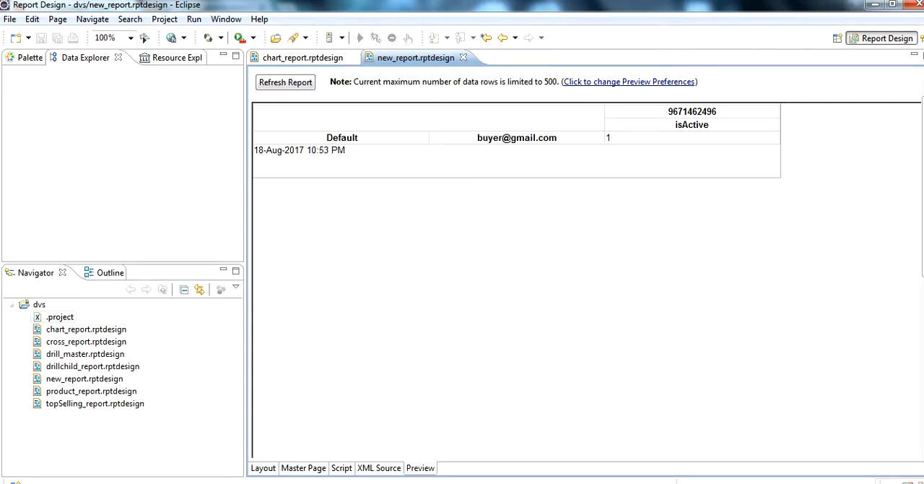
- Return from Preview to Layout and delete the [Phone1] column header group
click(263, 467)
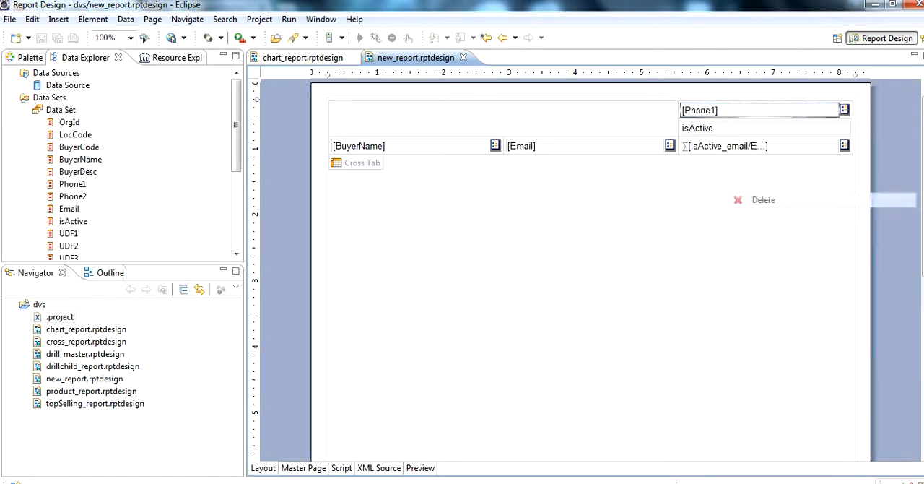
click(763, 199)
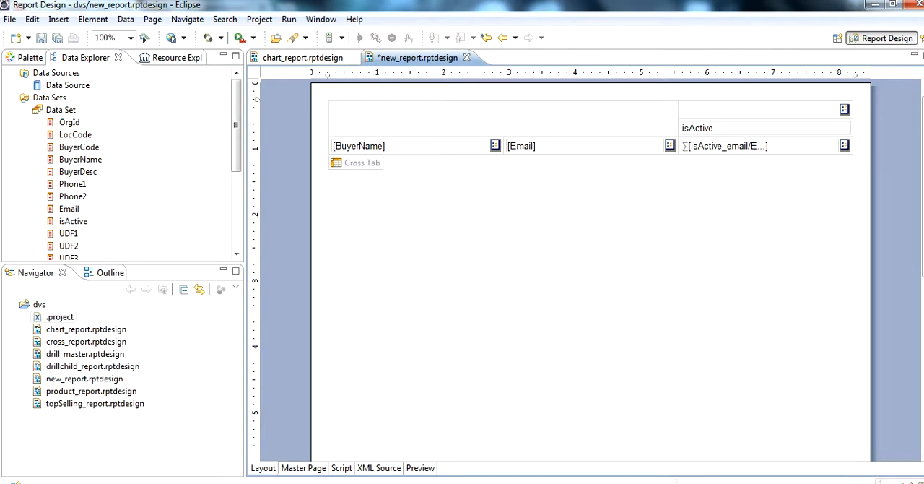
click(410, 146)
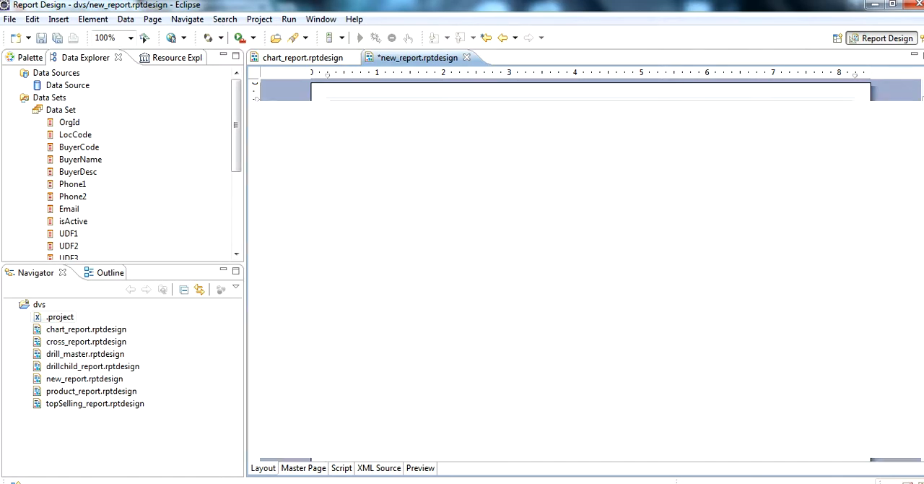
- Preview new_report's output and open cross_report.rptdesign from the Navigator
click(421, 467)
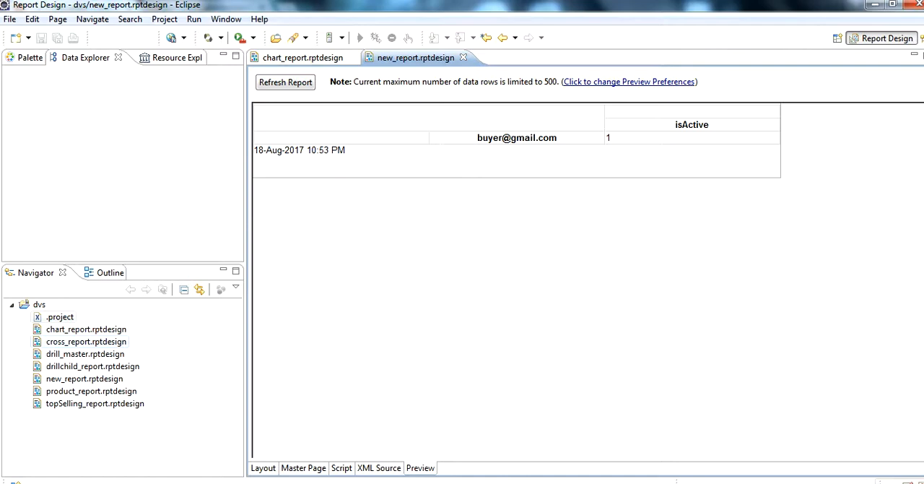
double_click(85, 341)
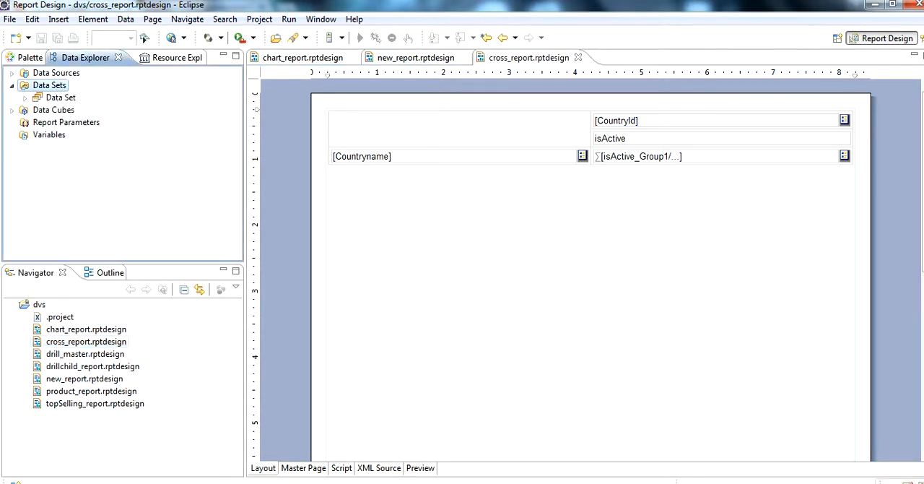
click(12, 84)
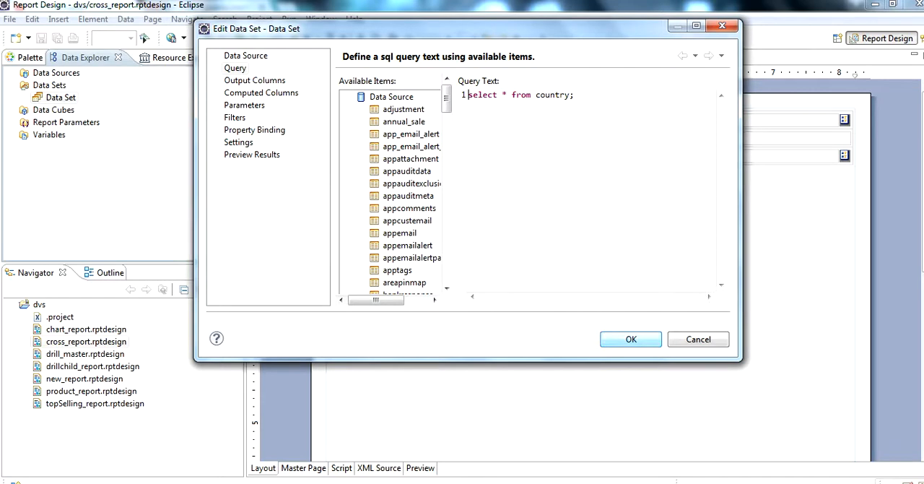
click(629, 339)
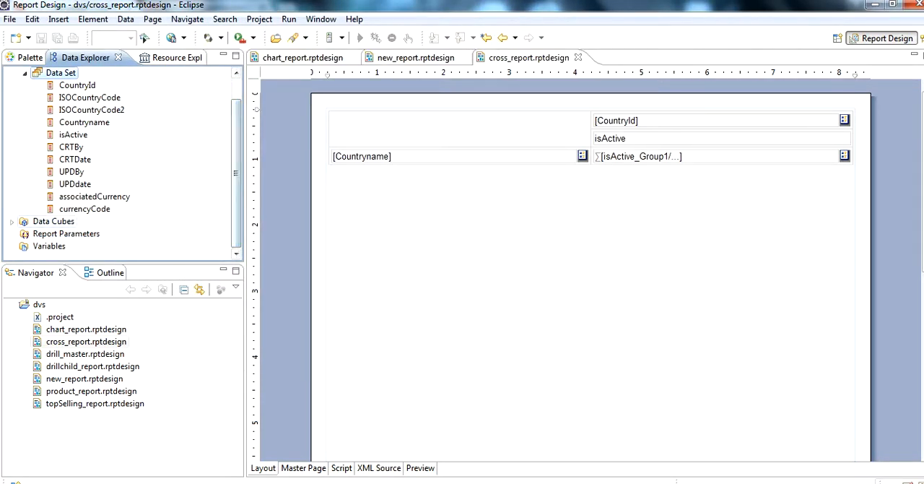
click(12, 221)
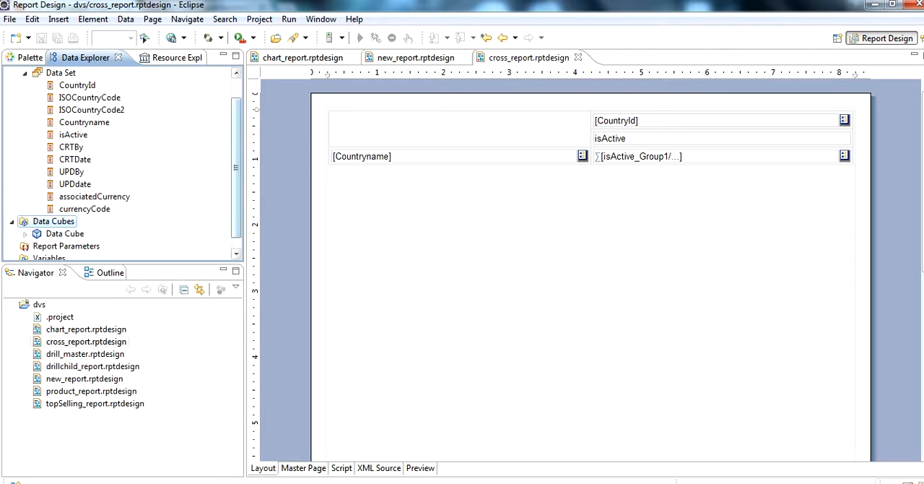
scroll(down, 3)
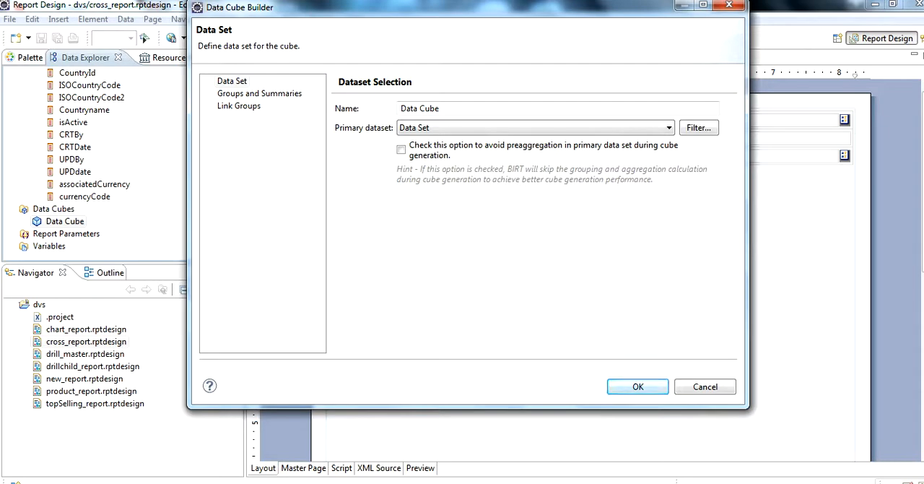
click(637, 386)
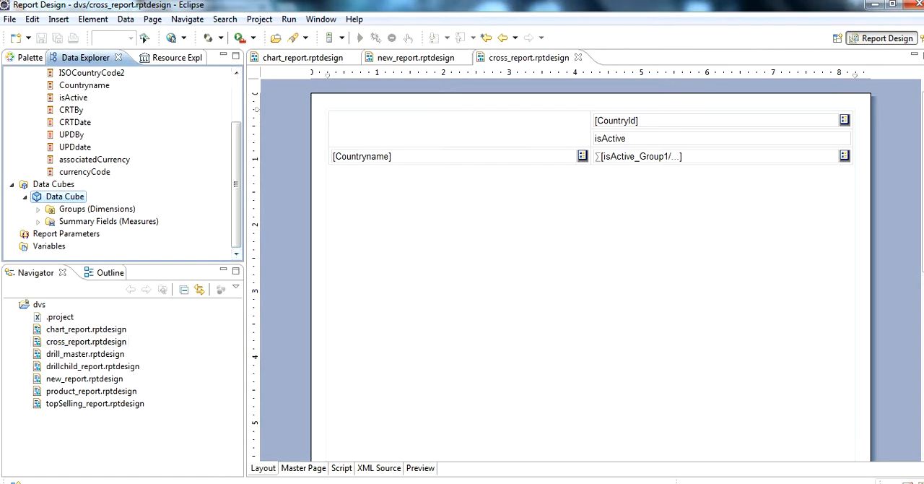
- Inspect cross_report's data cube and summary measures, then preview its country-by-isActive cross tab
click(38, 208)
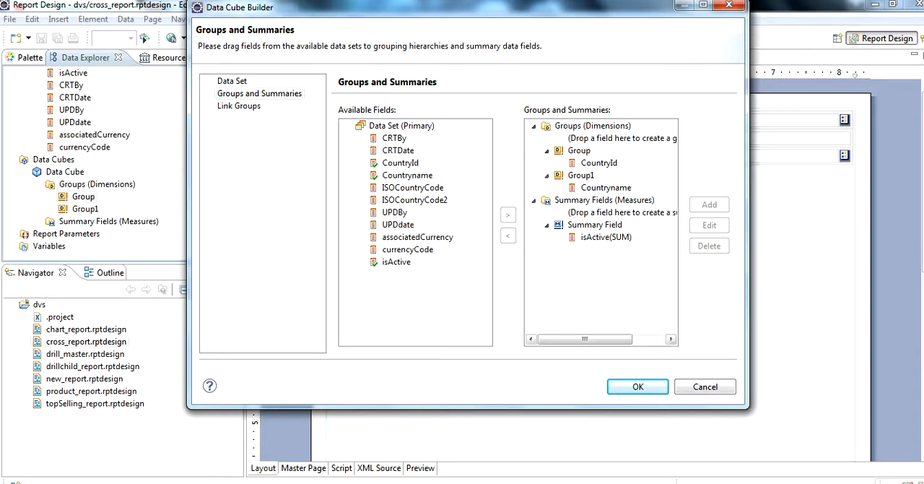
click(637, 386)
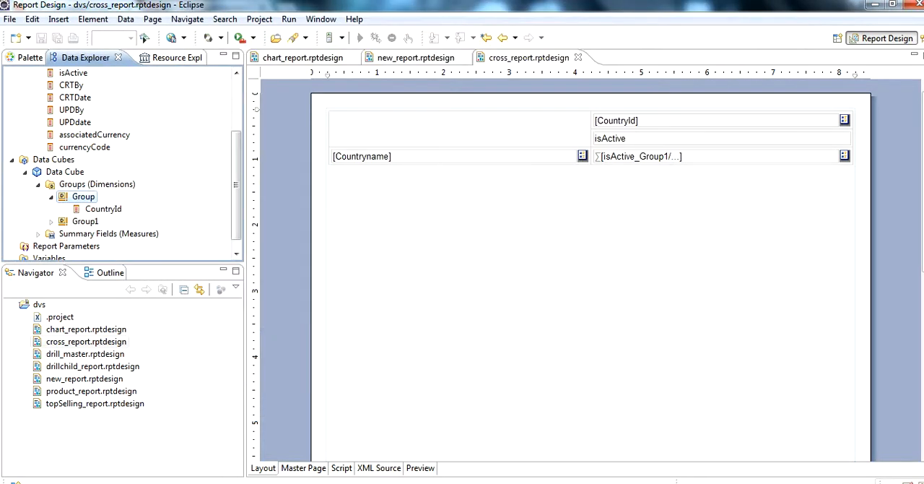
click(455, 156)
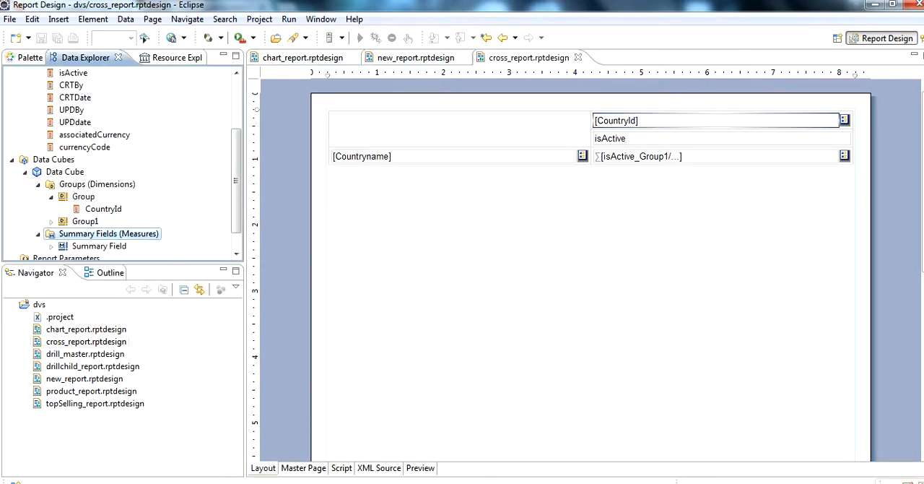
scroll(down, 3)
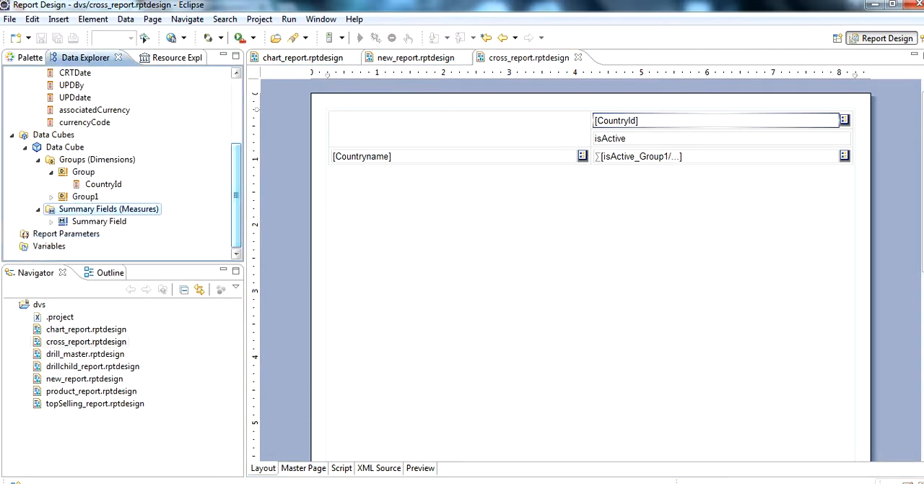
click(52, 221)
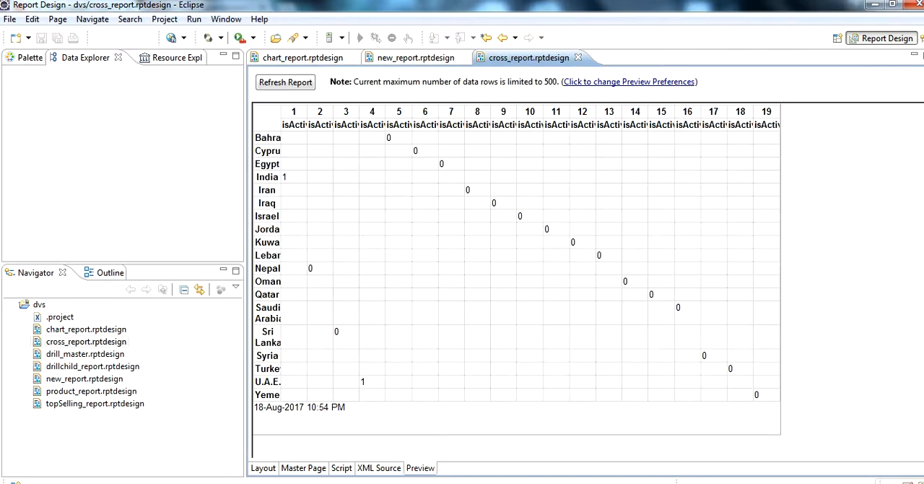
mouse_move(318, 165)
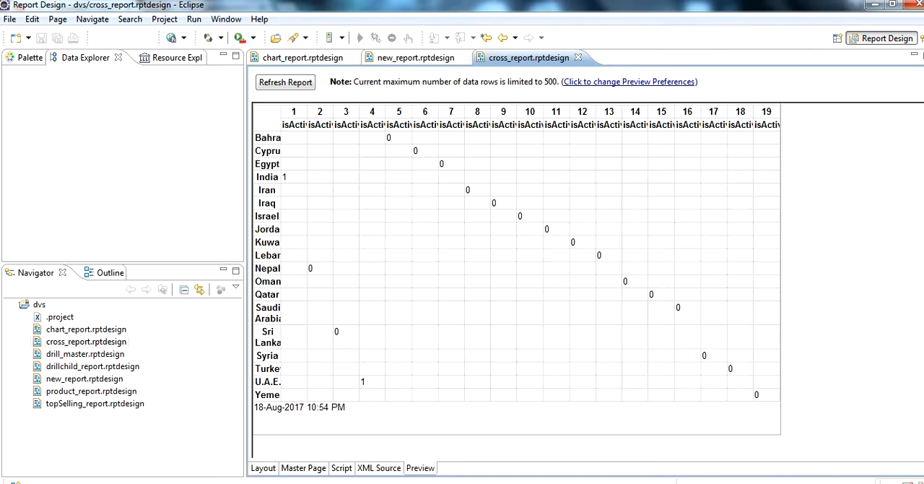
mouse_move(415, 57)
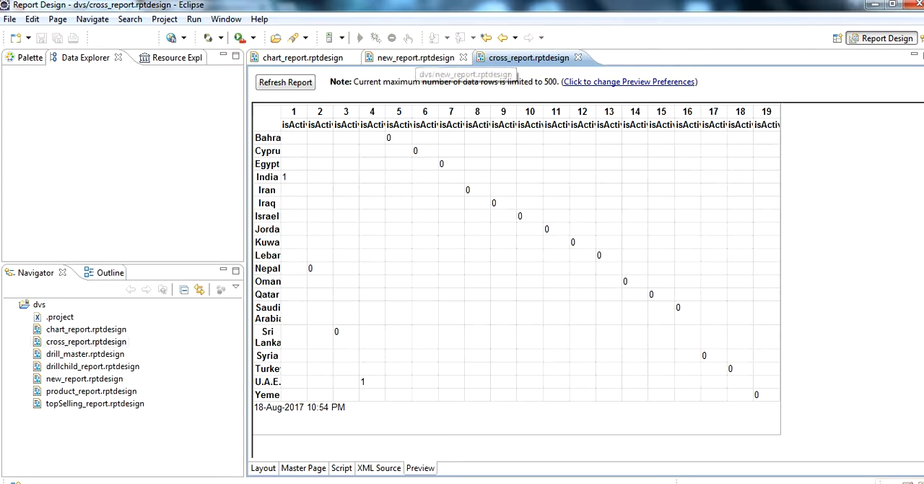
- In new_report's layout, delete the existing cross tab's row, column and summary contents
click(415, 57)
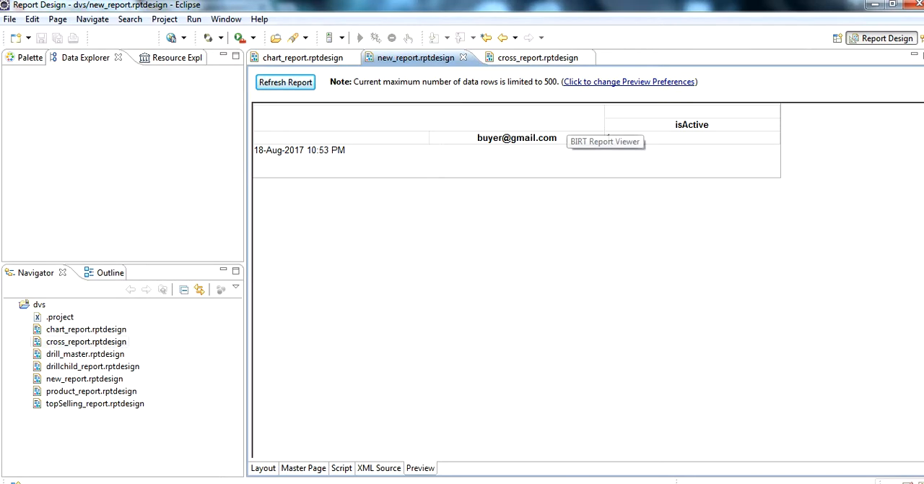
click(263, 467)
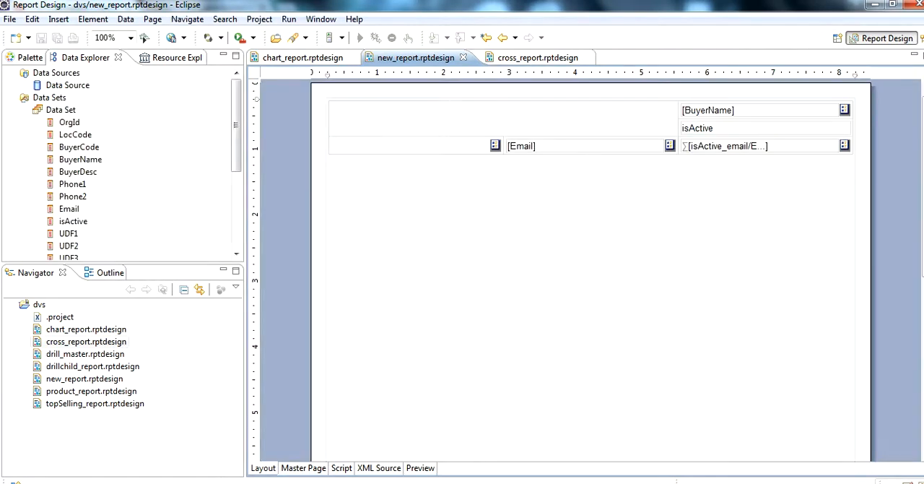
mouse_move(339, 162)
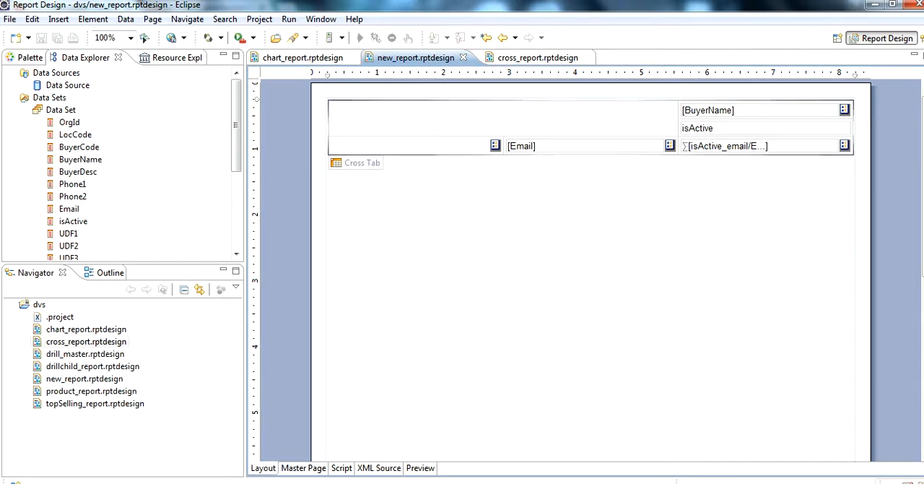
right_click(362, 162)
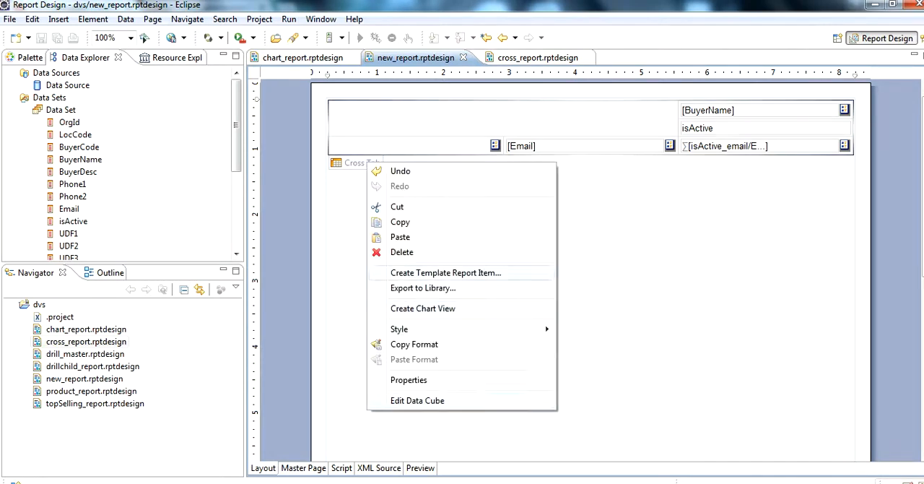
click(402, 251)
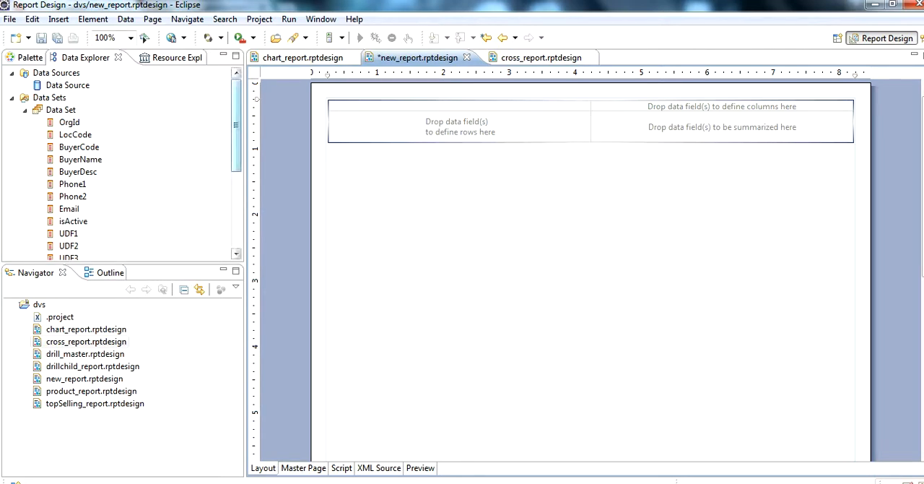
- Review the Data Cube definition, then drag Group > BuyerName into the cross tab's row area
scroll(down, 3)
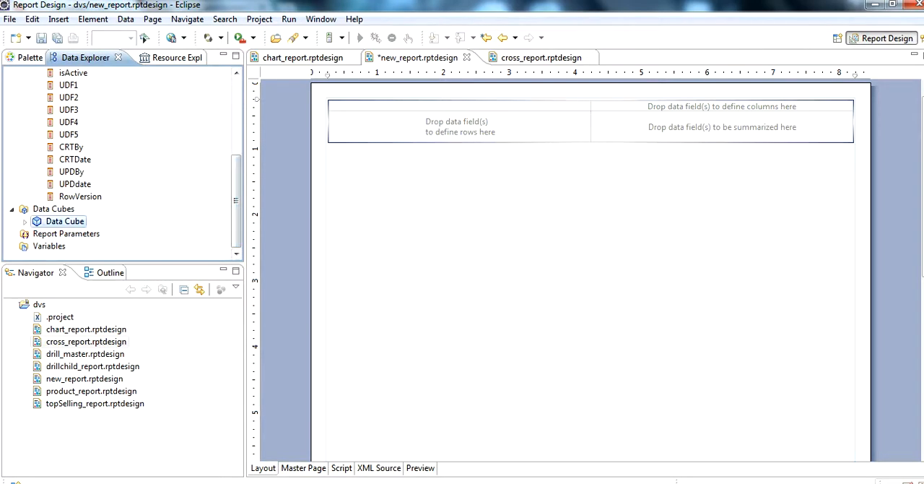
double_click(63, 221)
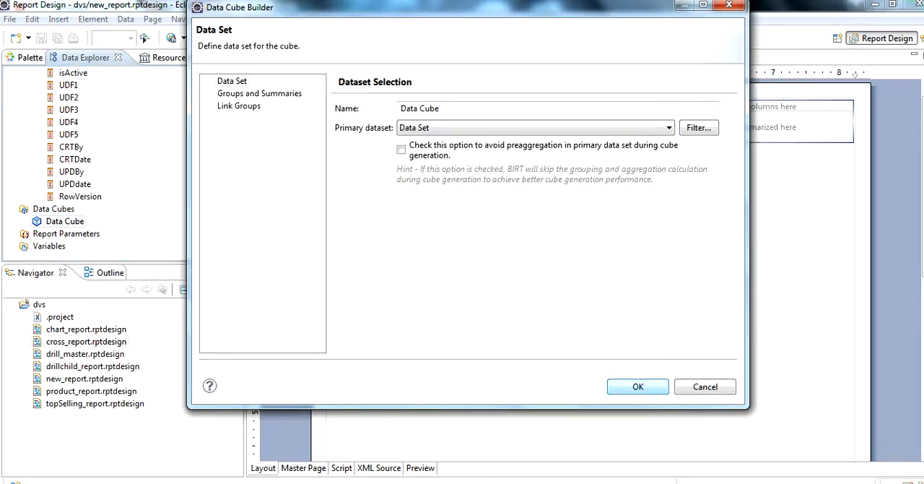
click(637, 386)
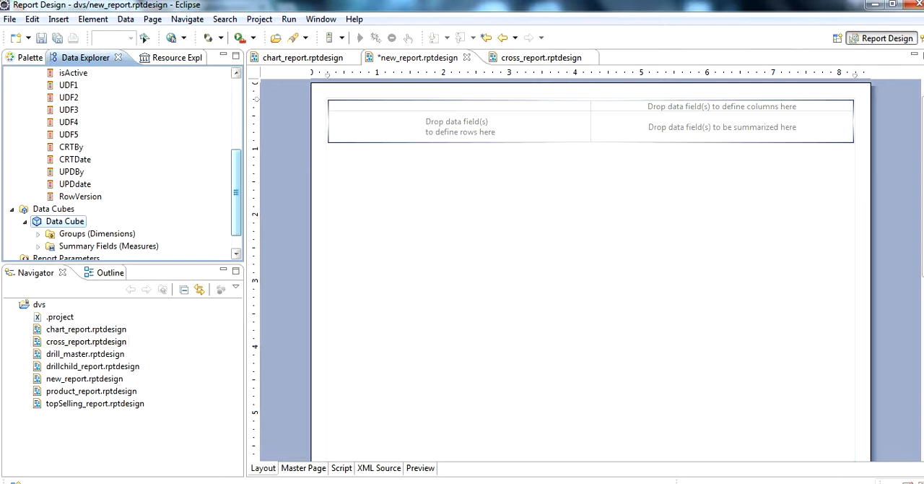
click(38, 233)
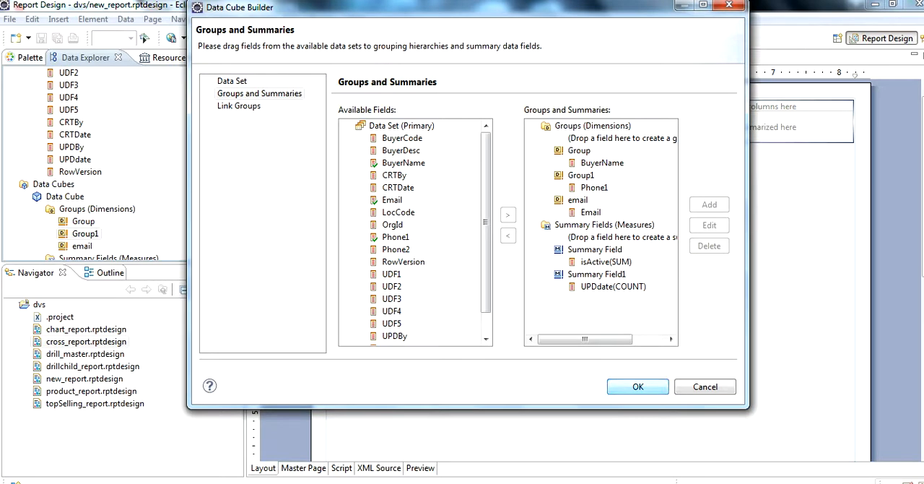
click(638, 386)
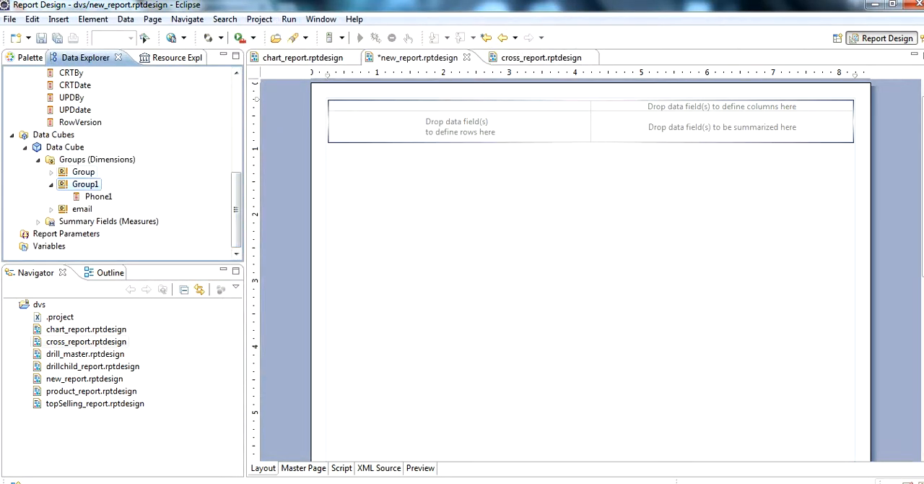
double_click(65, 146)
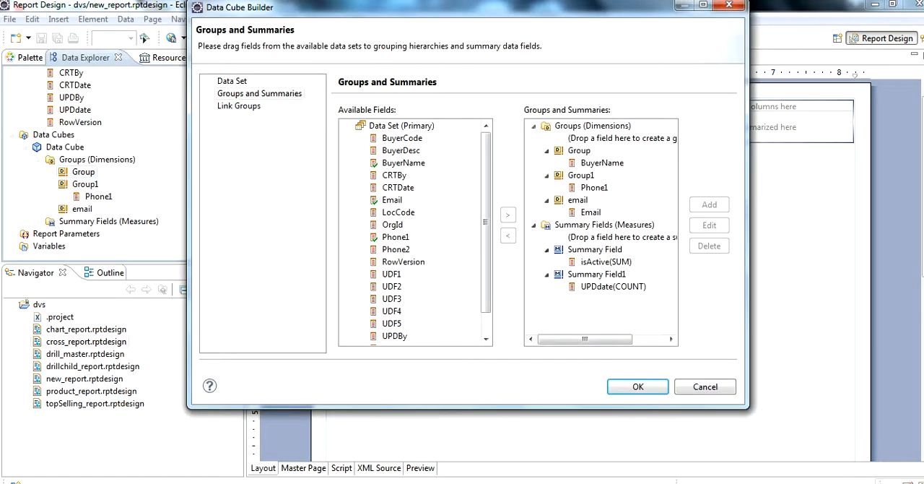
click(637, 386)
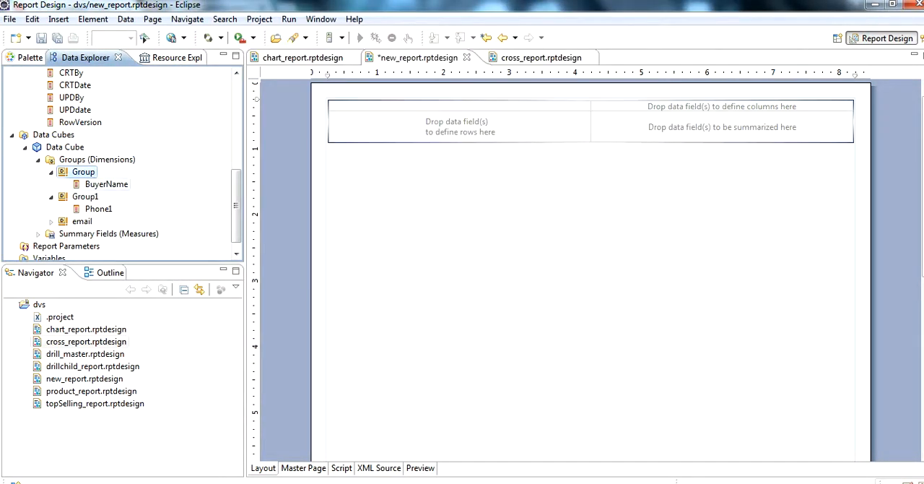
drag(107, 184, 456, 120)
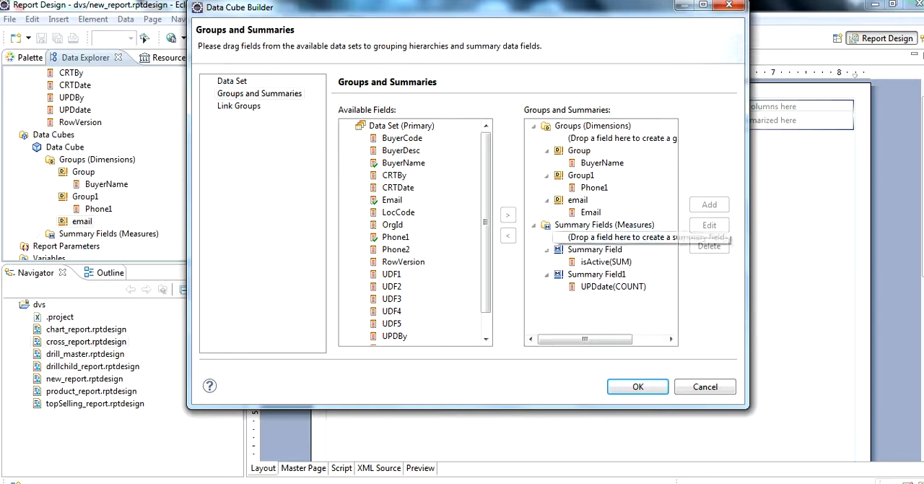
click(637, 386)
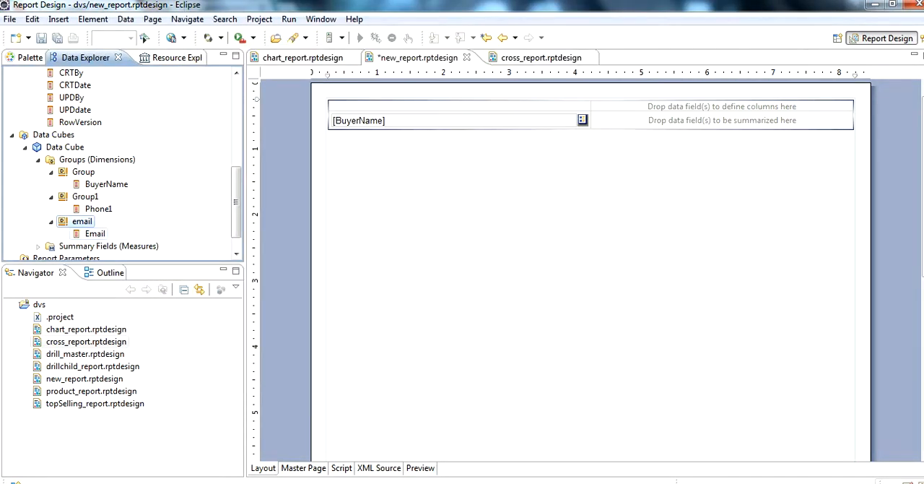
- Drop email > Email into the column area and expand Summary Fields to reach isActive
click(94, 234)
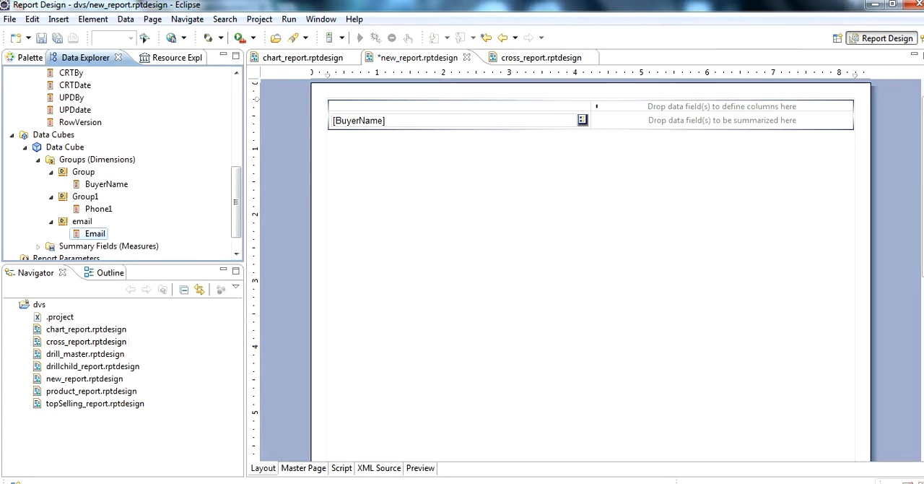
drag(95, 234, 722, 110)
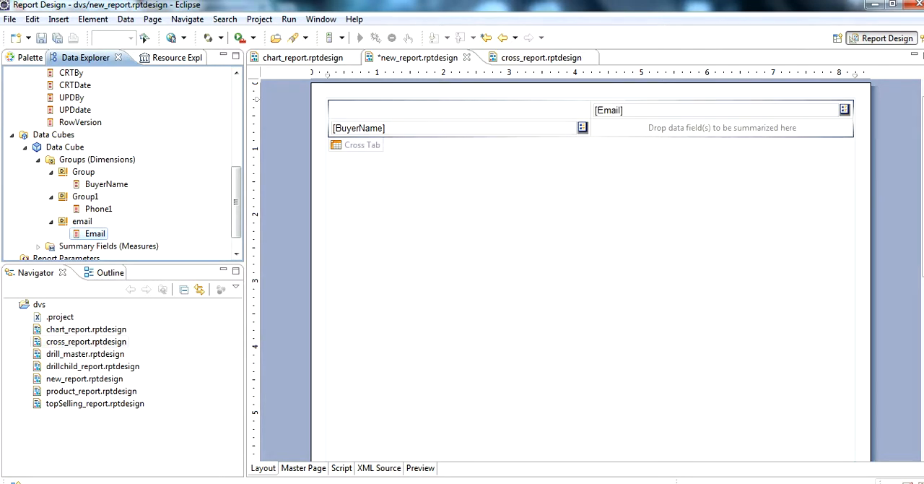
scroll(down, 3)
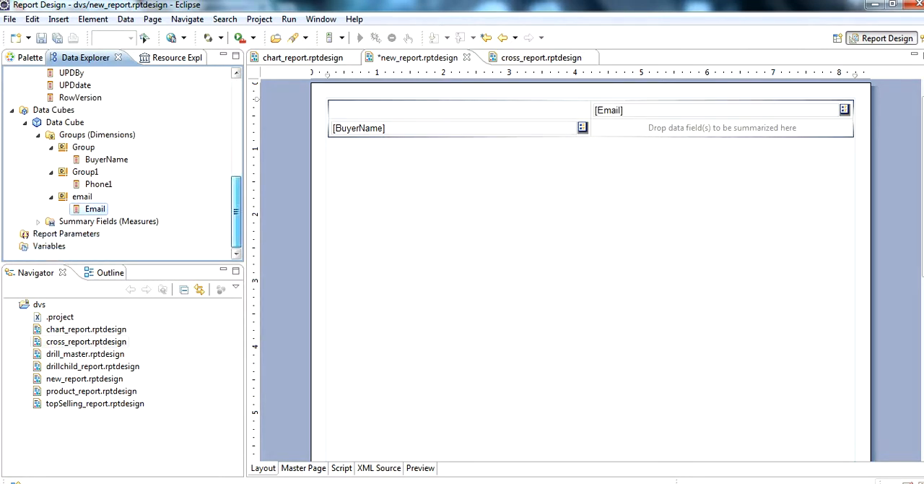
click(39, 221)
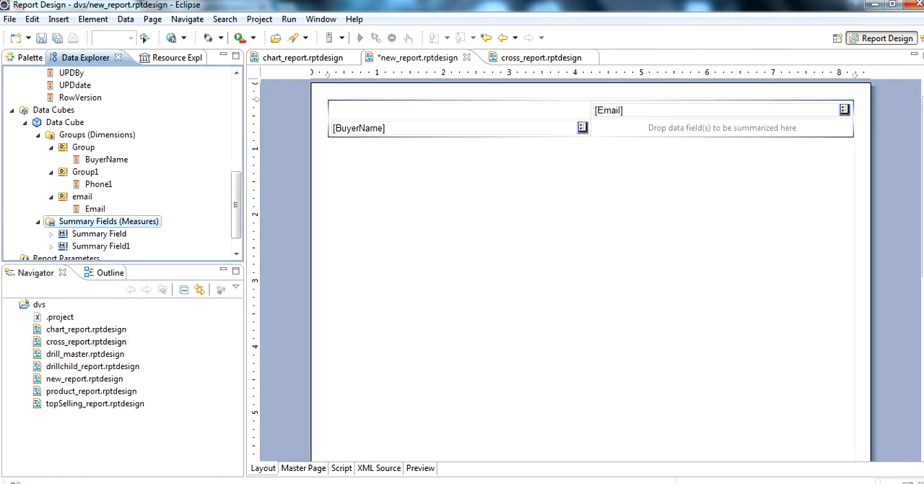
click(51, 233)
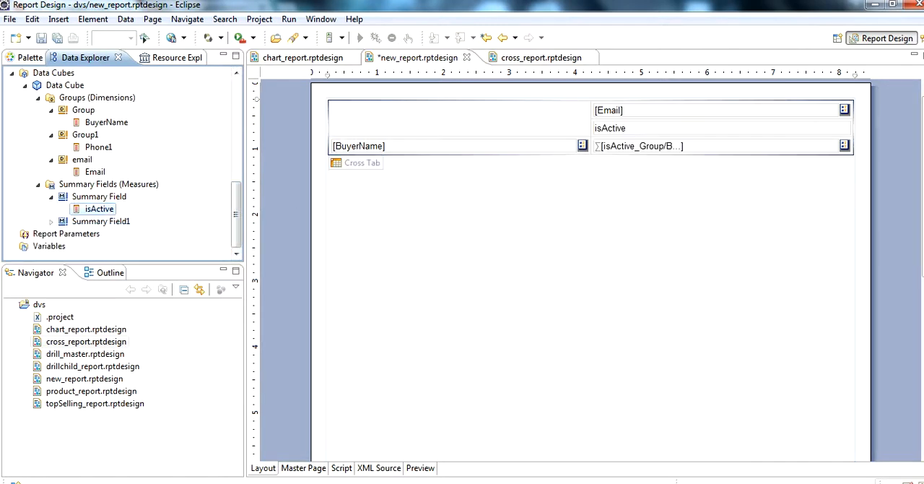
- Preview new_report's Email-by-isActive cross tab, then open cross_report's preview and Layout
click(421, 467)
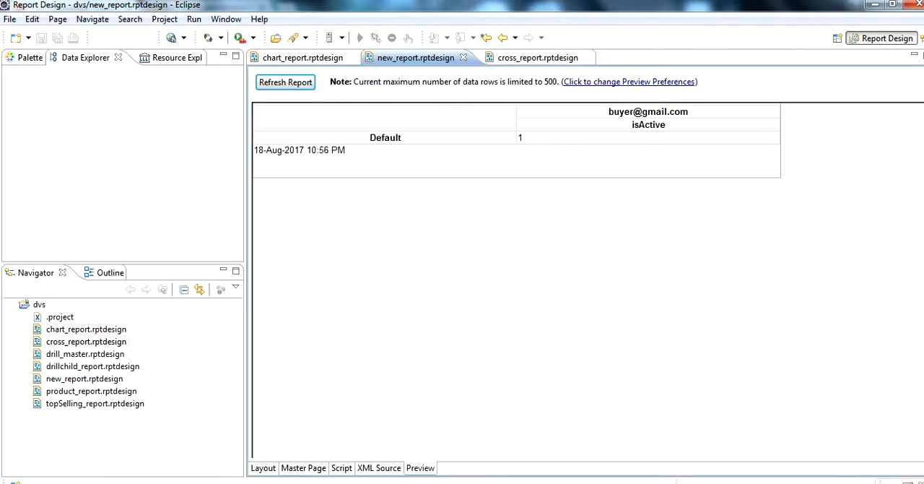
mouse_move(647, 124)
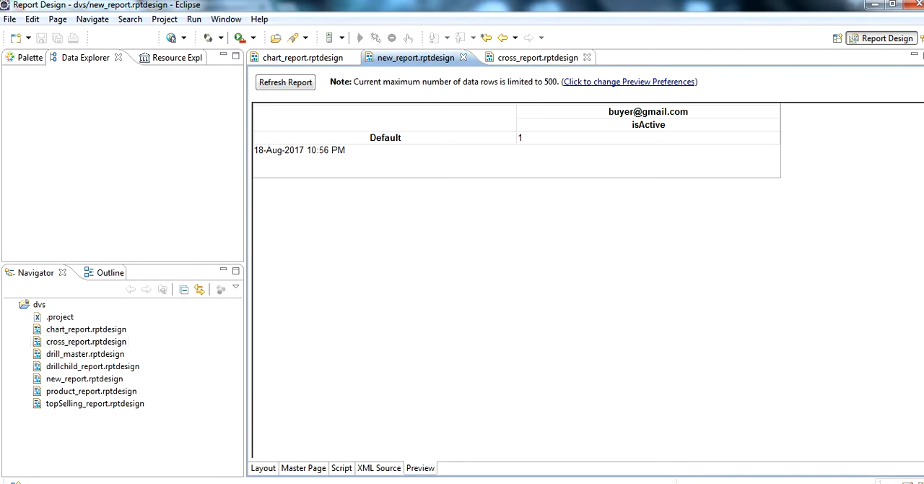
click(537, 57)
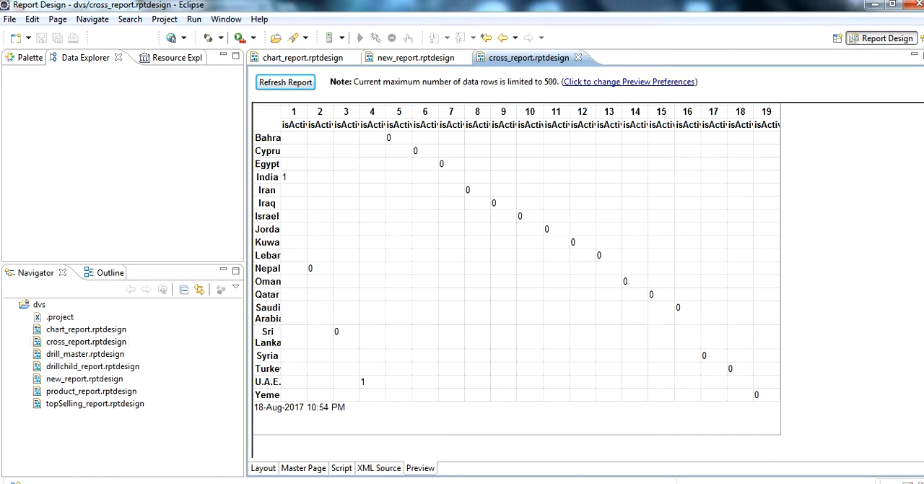
mouse_move(678, 368)
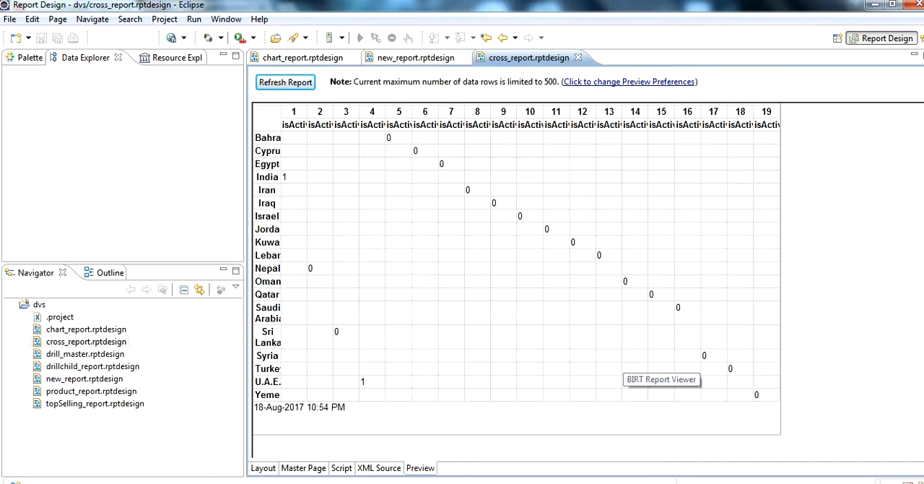
click(262, 467)
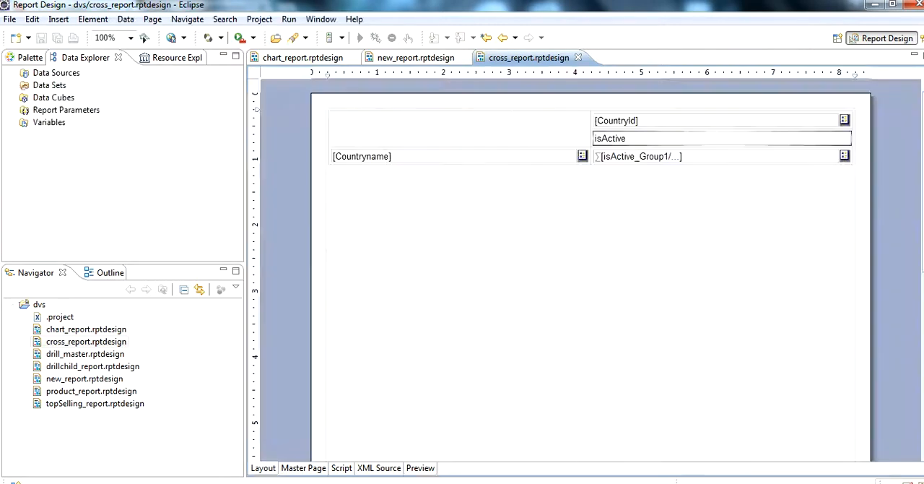